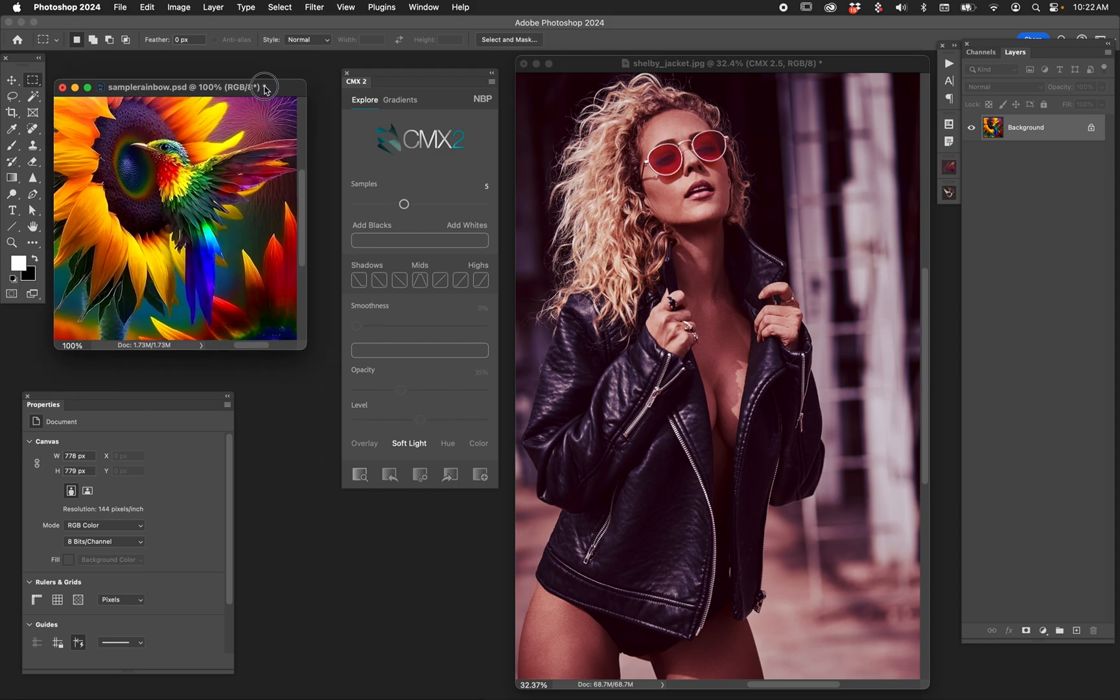
- Compare the CMX 2.5 grading group against the original by toggling its visibility
{"action": "left_click_drag", "start_coordinate": [178, 87], "coordinate": [197, 71]}
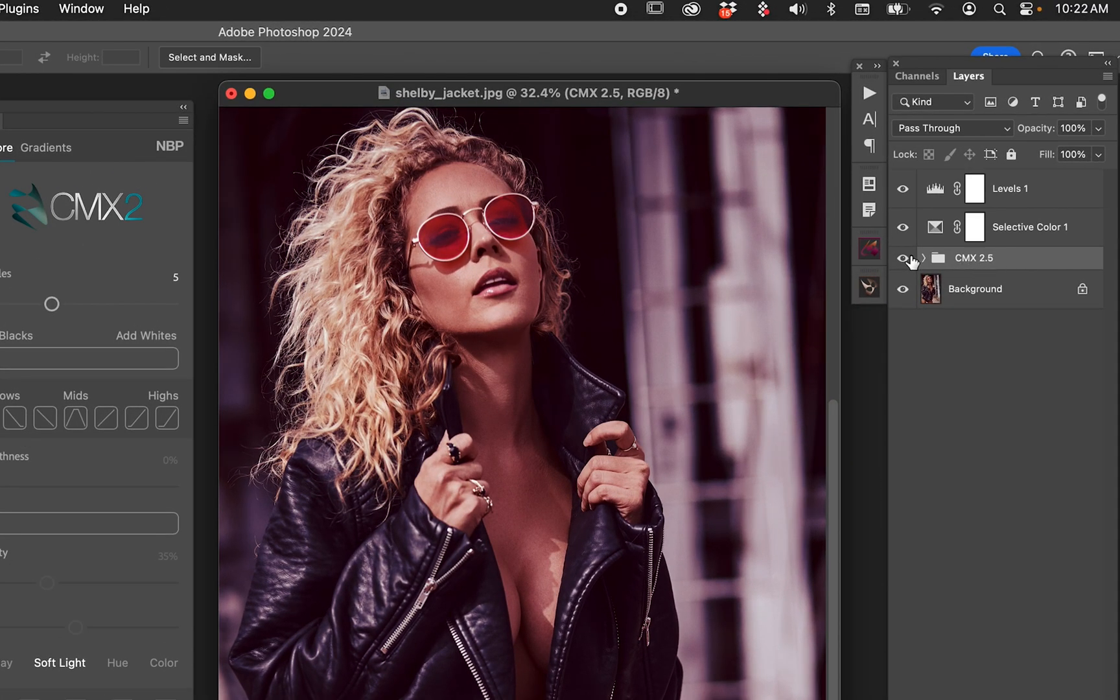
{"action": "left_click", "coordinate": [901, 257]}
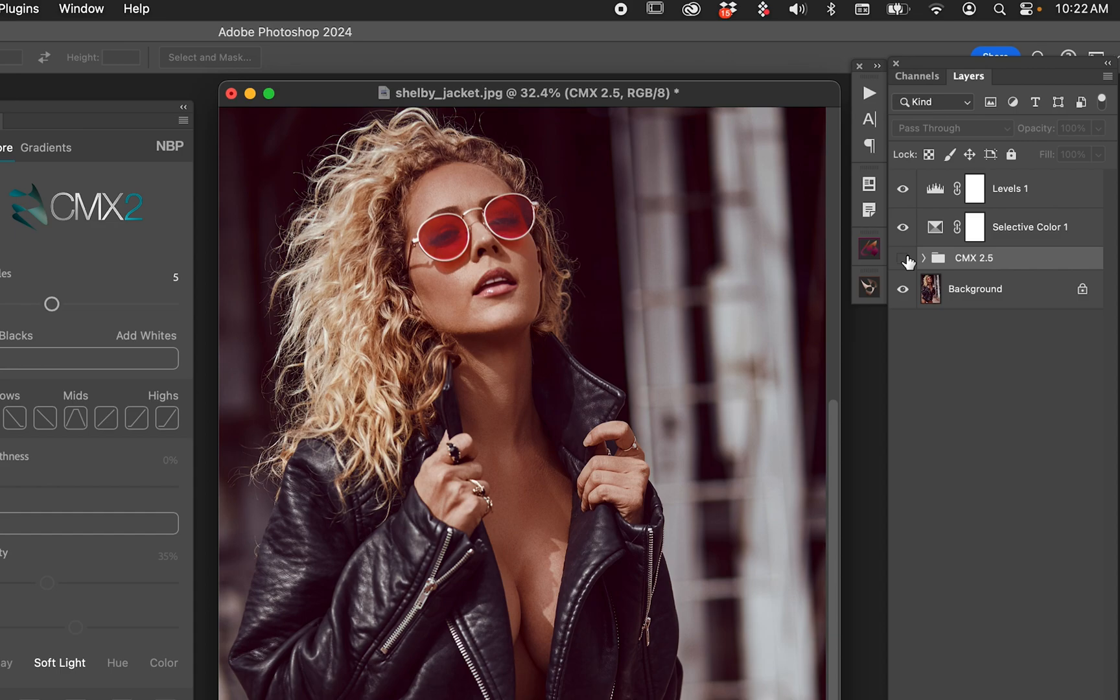
{"action": "left_click", "coordinate": [902, 258]}
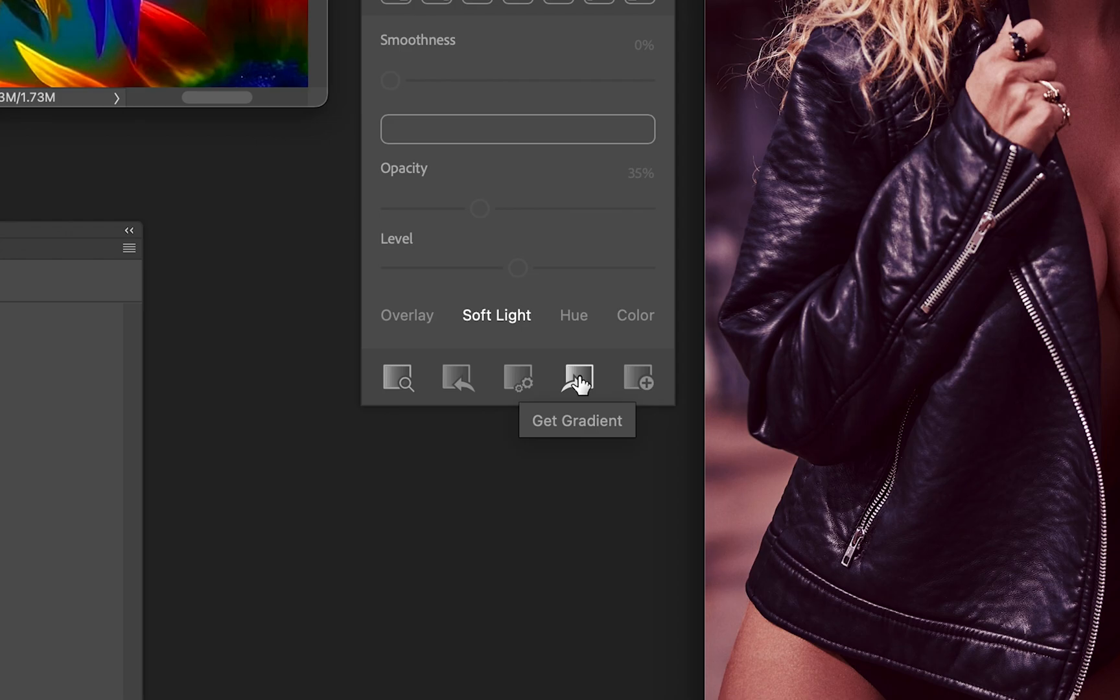
{"action": "mouse_move", "coordinate": [535, 386]}
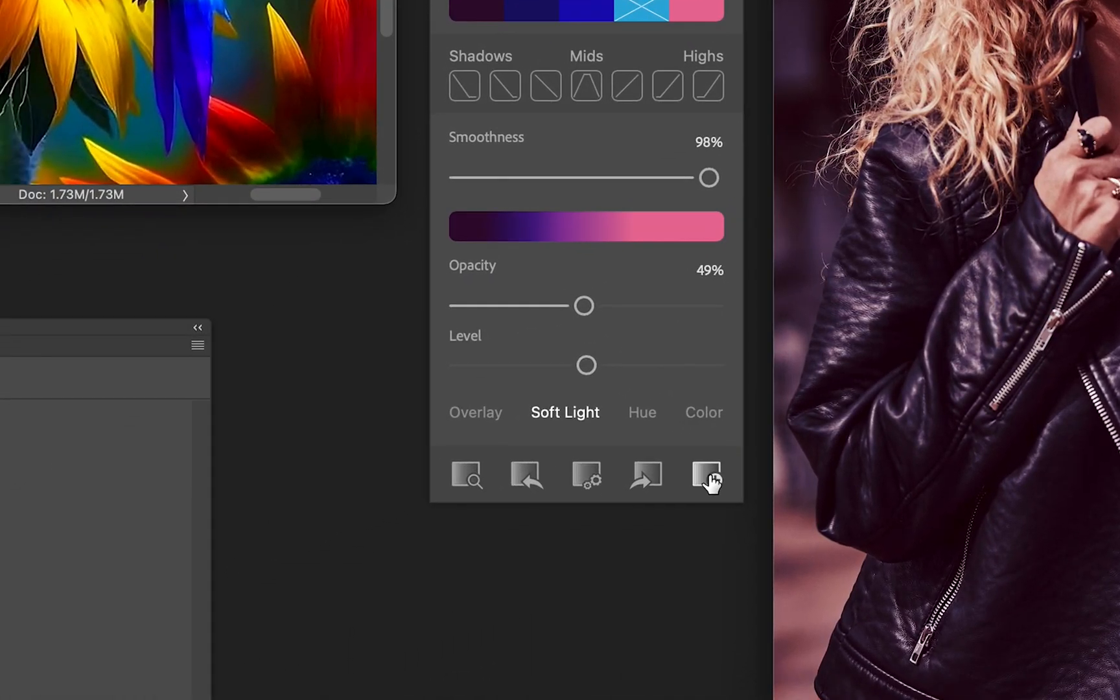
{"action": "mouse_move", "coordinate": [705, 475]}
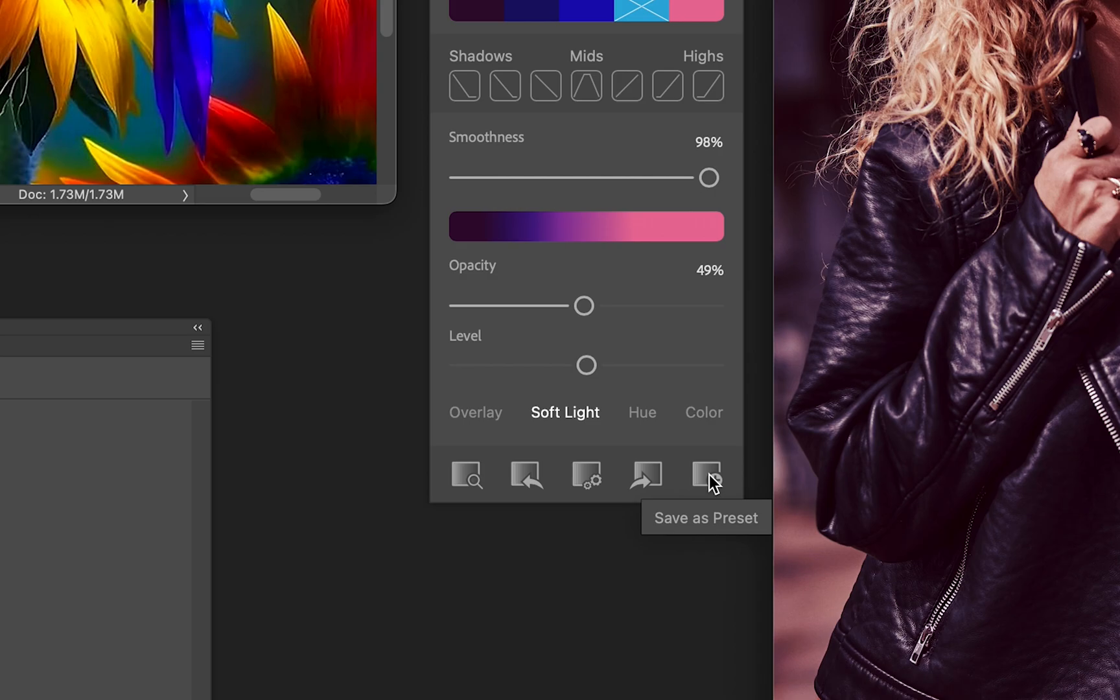
- Start a new preset named Blues & Pinks, marked as favourite, and review the available groups
{"action": "left_click", "coordinate": [705, 474]}
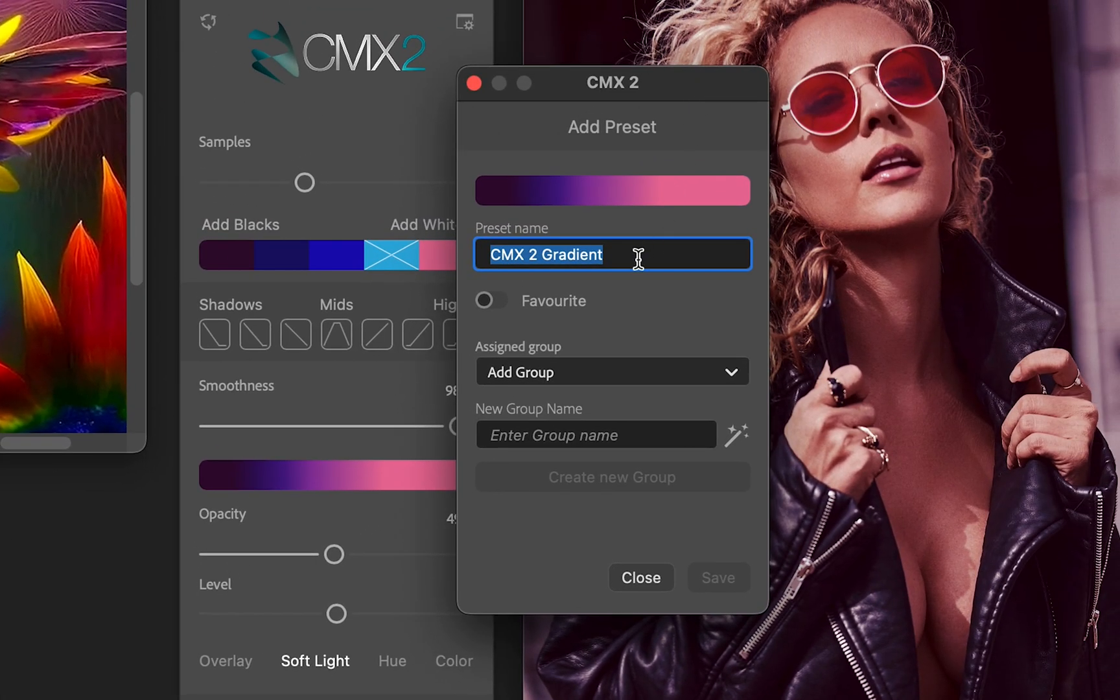
{"action": "type", "text": "Blues & Pinks"}
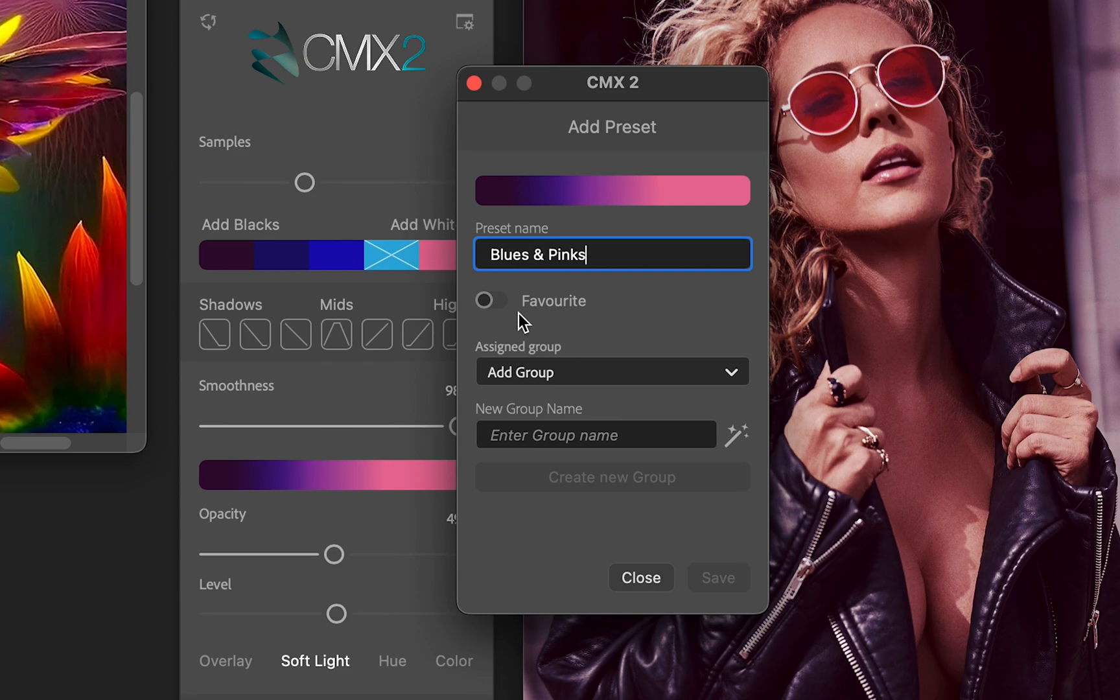
{"action": "left_click", "coordinate": [492, 299]}
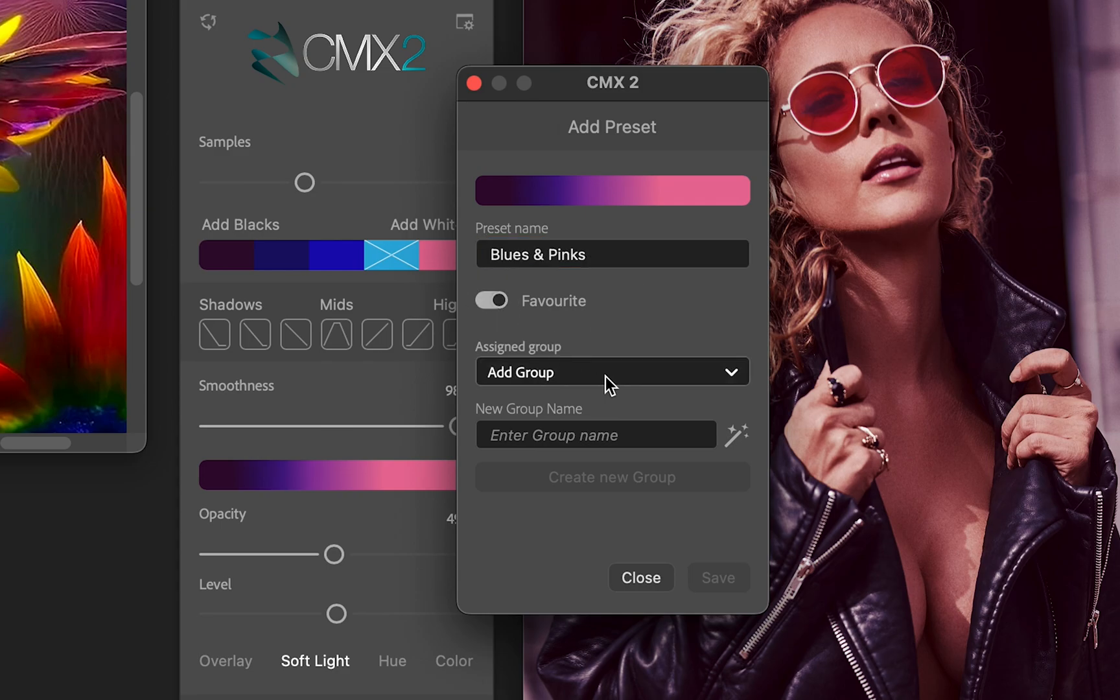
{"action": "left_click", "coordinate": [610, 372]}
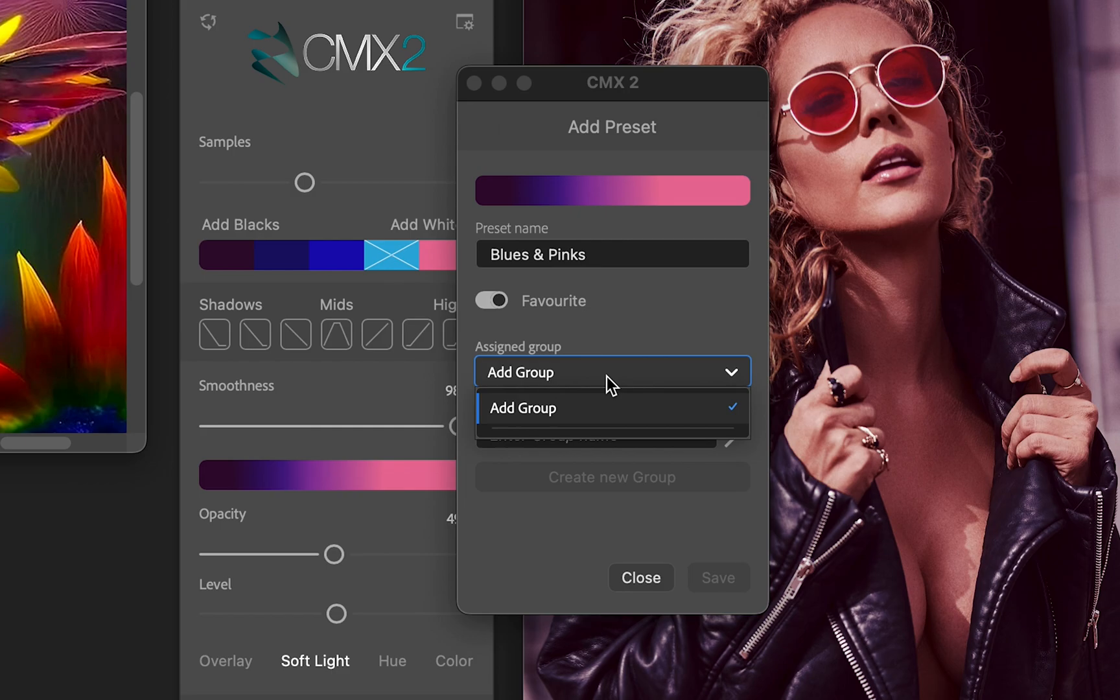
{"action": "mouse_move", "coordinate": [656, 320]}
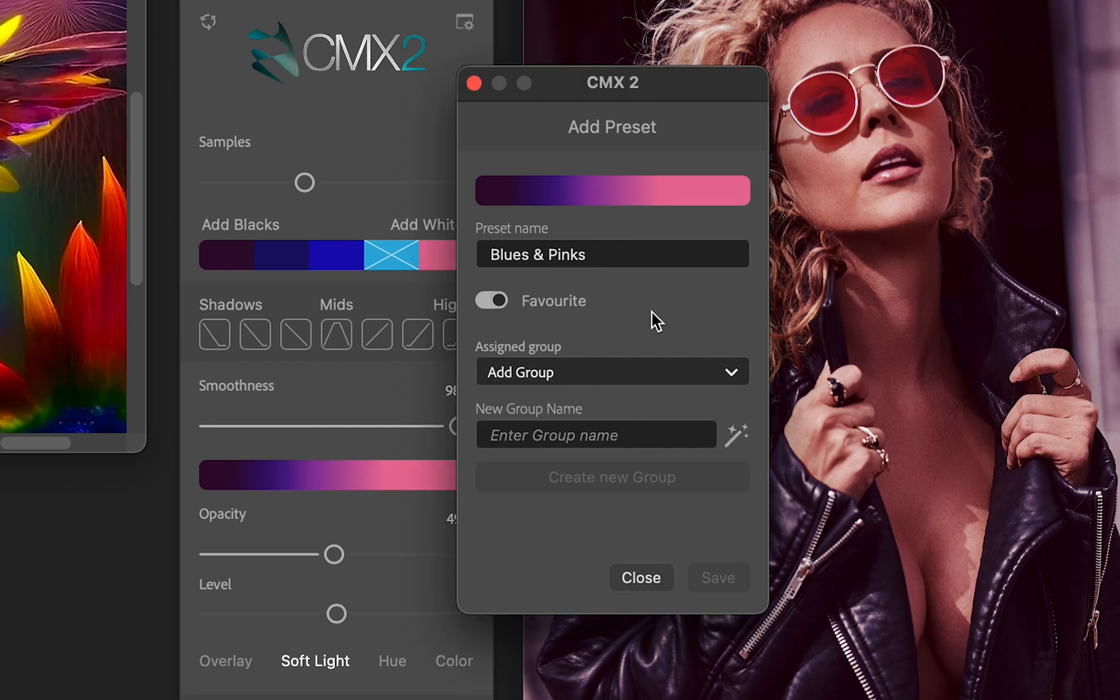
- Create a new Pastels group and save the Blues & Pinks preset into it
{"action": "left_click", "coordinate": [596, 435]}
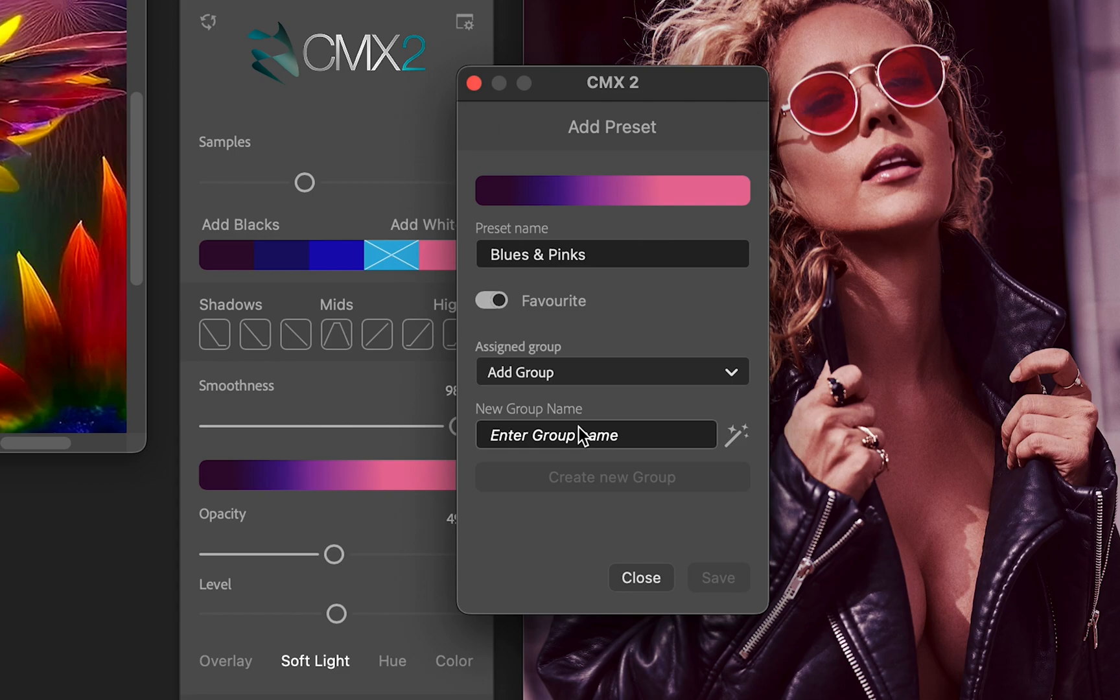
{"action": "left_click", "coordinate": [596, 434]}
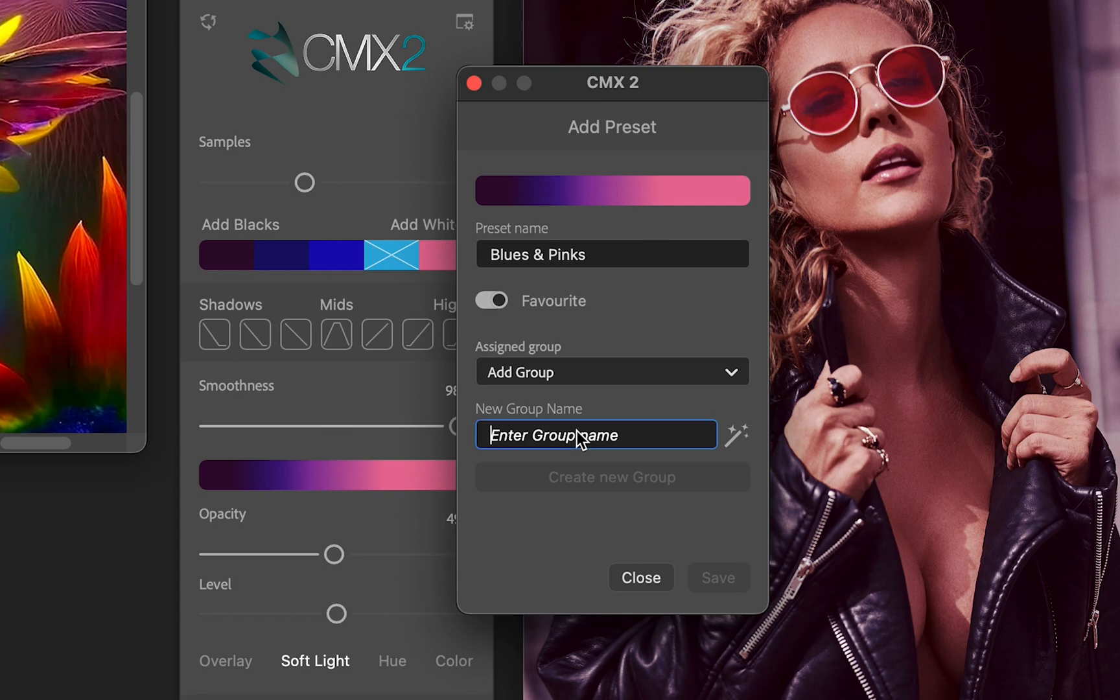
{"action": "type", "text": "Pastels"}
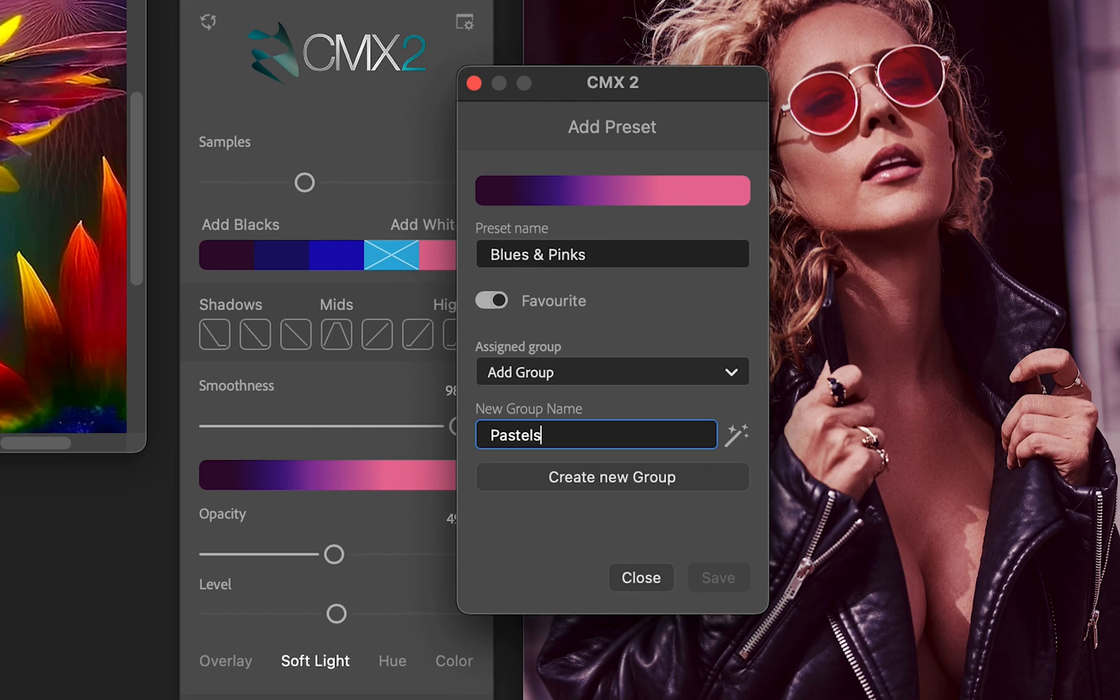
{"action": "left_click", "coordinate": [611, 477]}
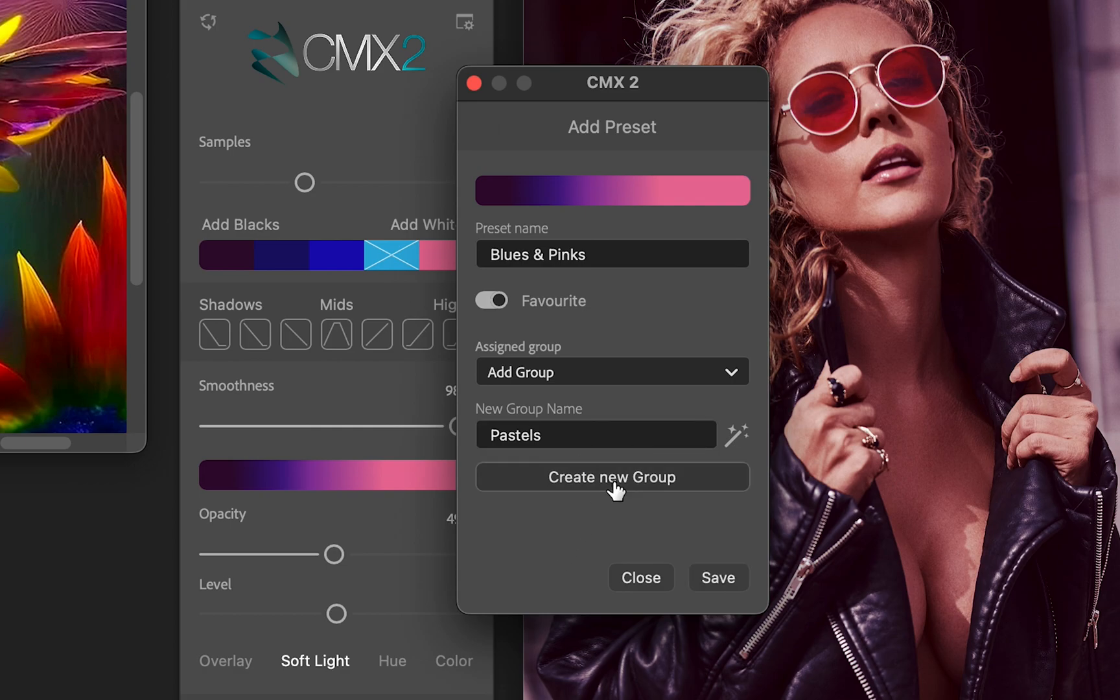
{"action": "left_click", "coordinate": [610, 477]}
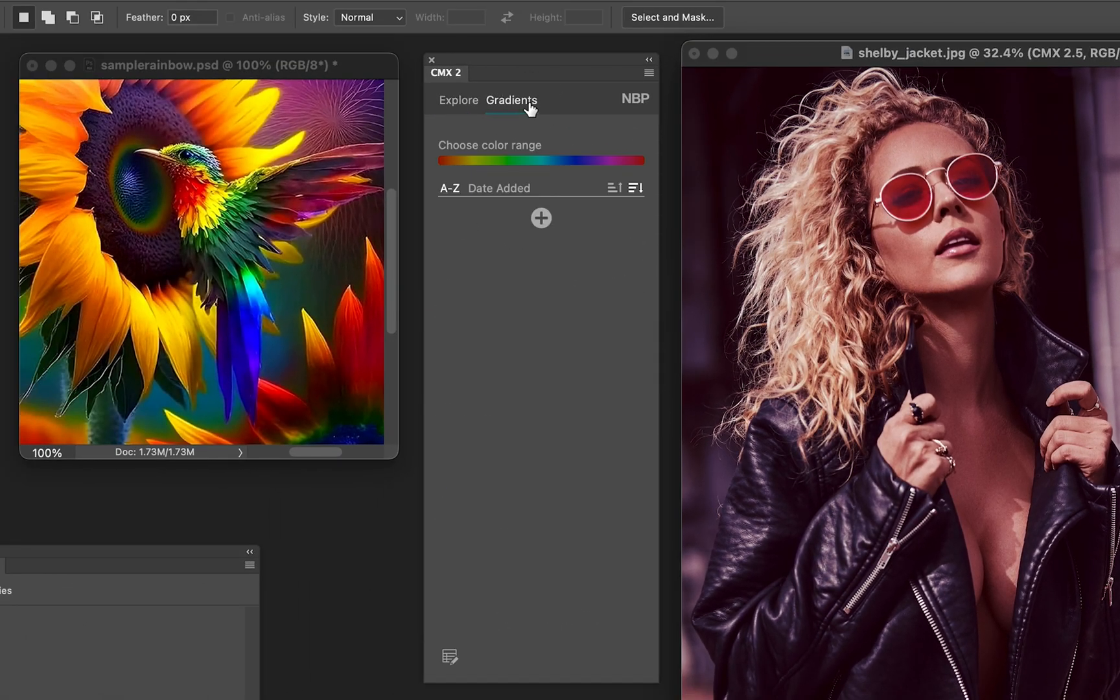
- Show the saved gradient presets and collapse the Unassigned group
{"action": "left_click", "coordinate": [512, 100]}
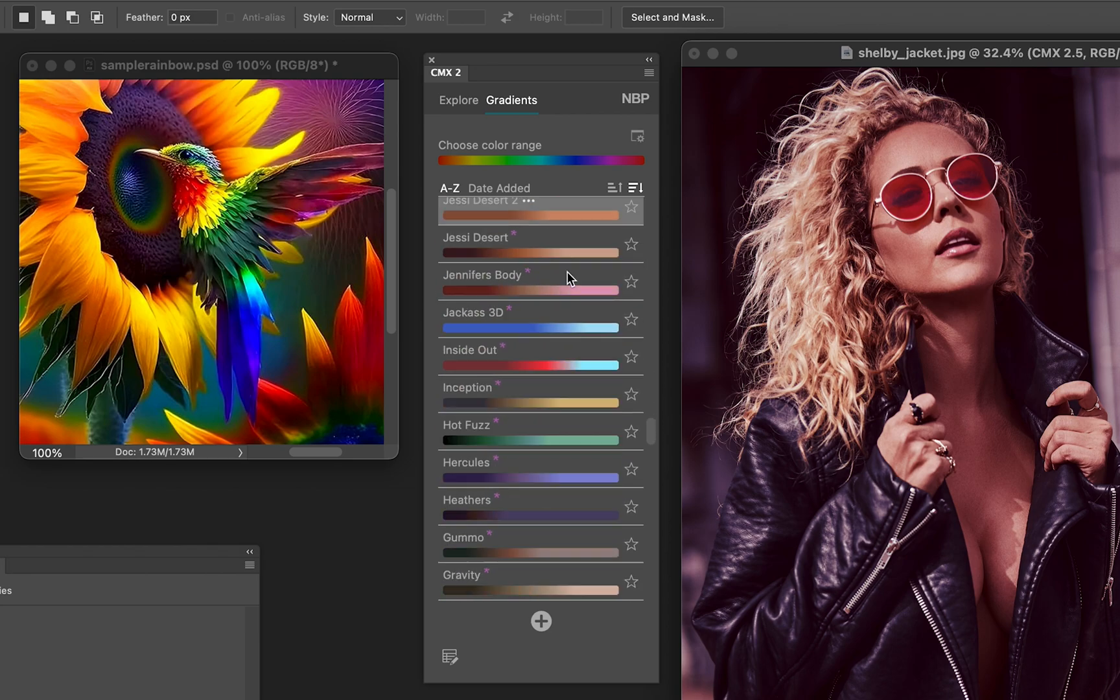
{"action": "scroll", "scroll_direction": "down", "scroll_amount": 3}
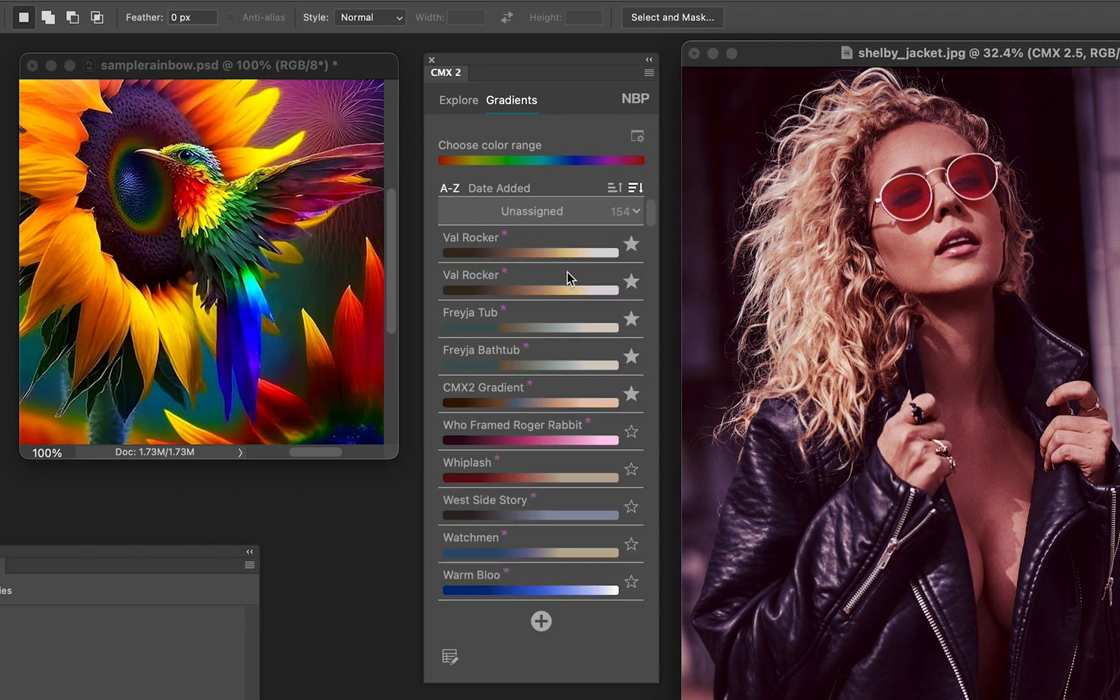
{"action": "mouse_move", "coordinate": [639, 218]}
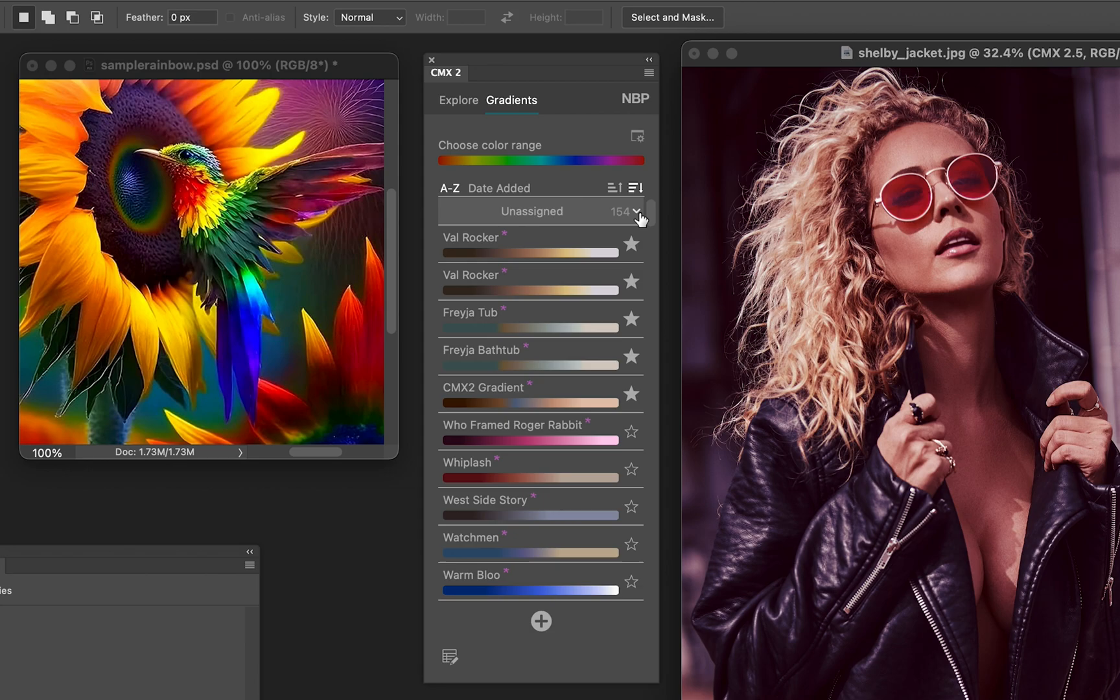
{"action": "left_click", "coordinate": [634, 212]}
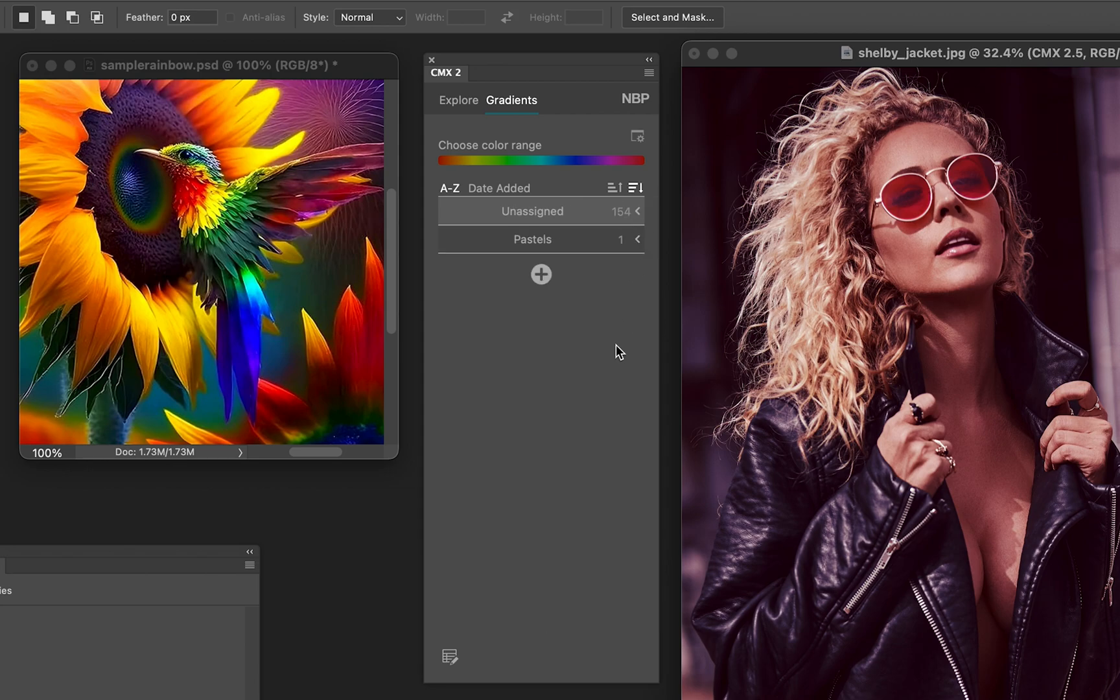
{"action": "mouse_move", "coordinate": [638, 245]}
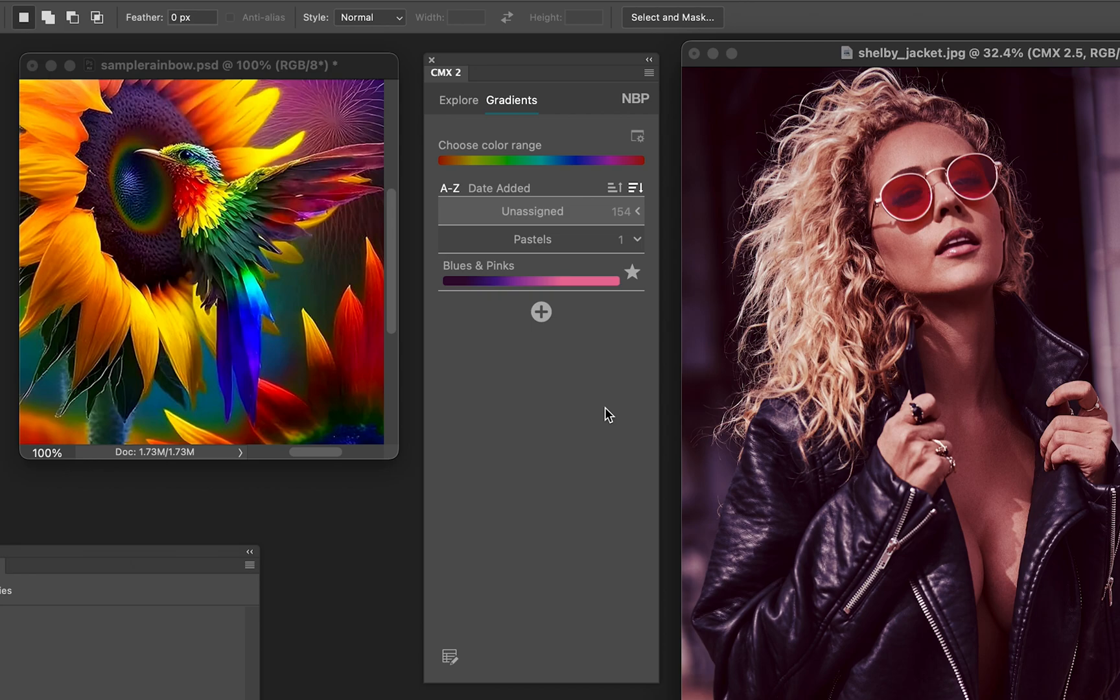
{"action": "mouse_move", "coordinate": [599, 393]}
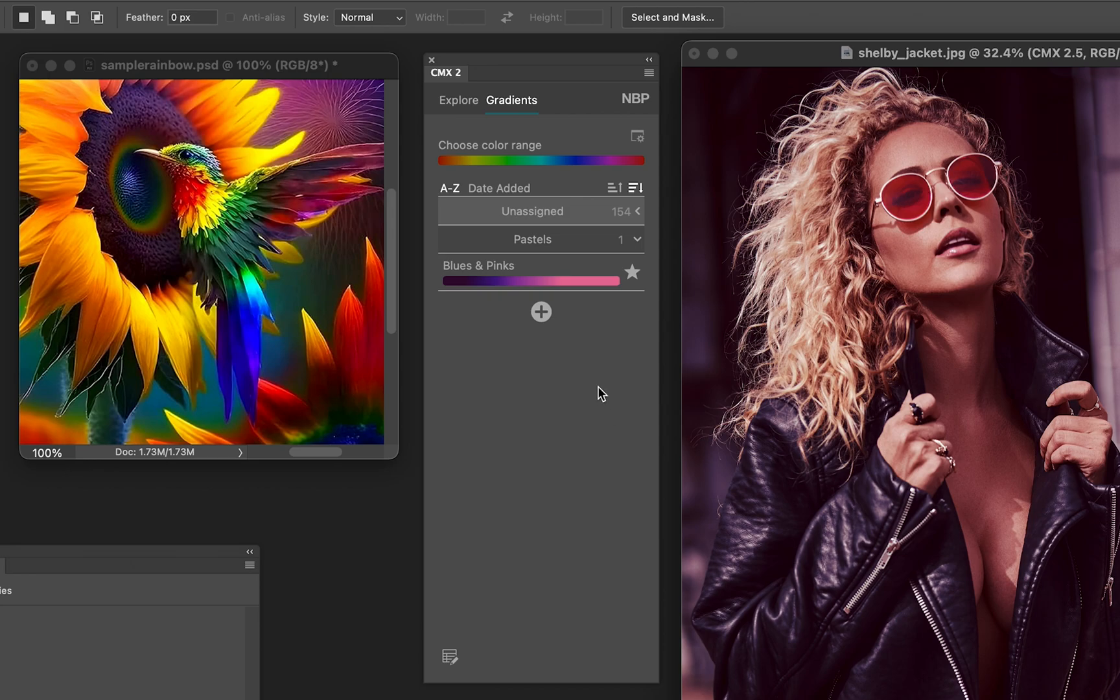
- Sample a new gradient from the petals and purple sky above the hummingbird
{"action": "left_click", "coordinate": [457, 100]}
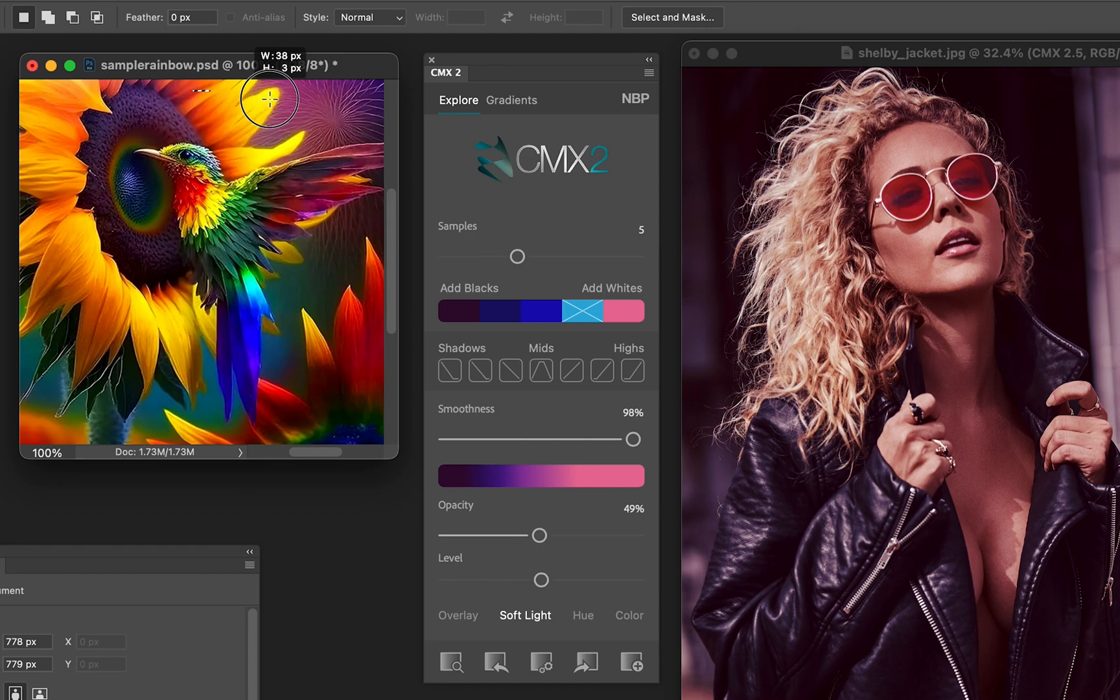
{"action": "left_click_drag", "start_coordinate": [269, 97], "coordinate": [317, 179]}
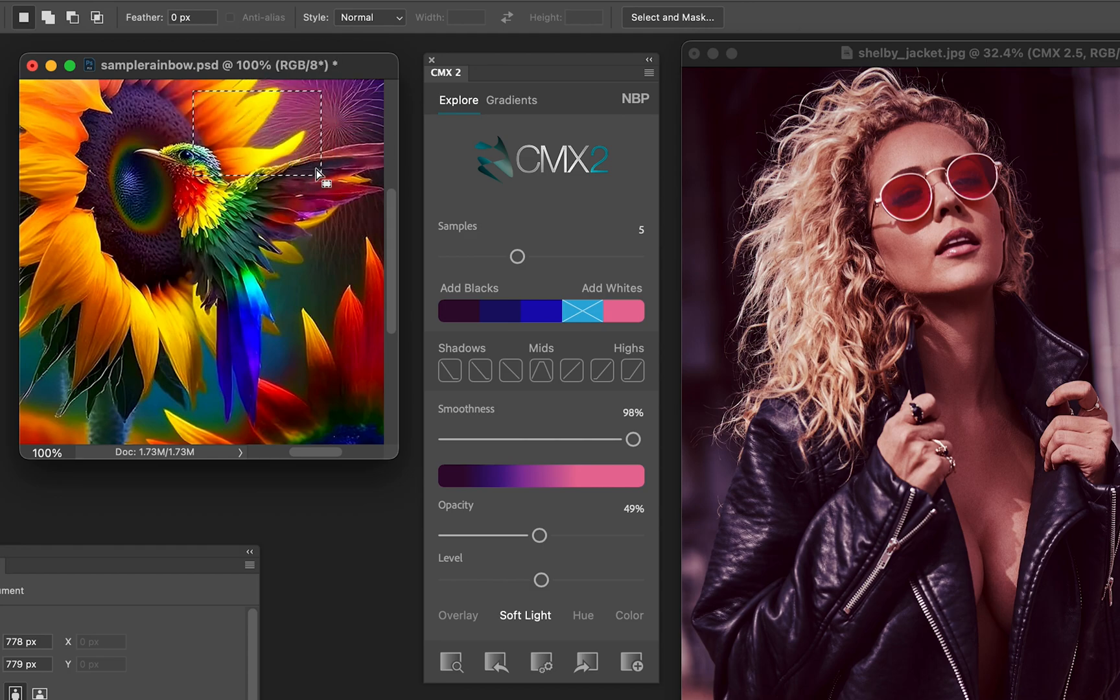
{"action": "mouse_move", "coordinate": [451, 661]}
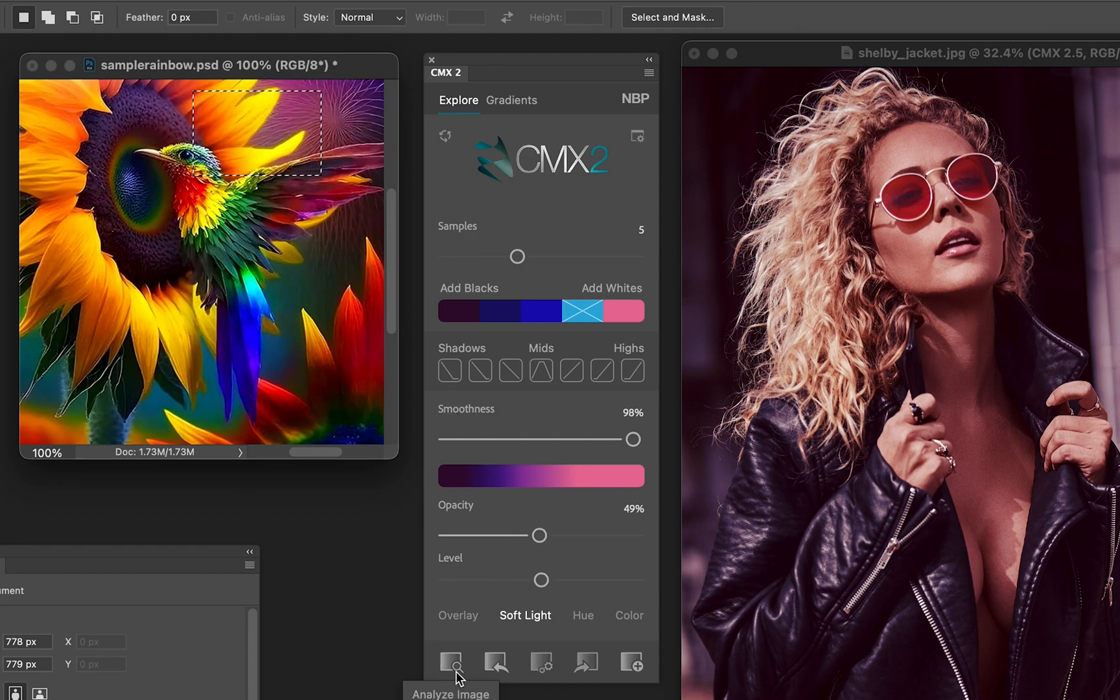
{"action": "left_click", "coordinate": [450, 659]}
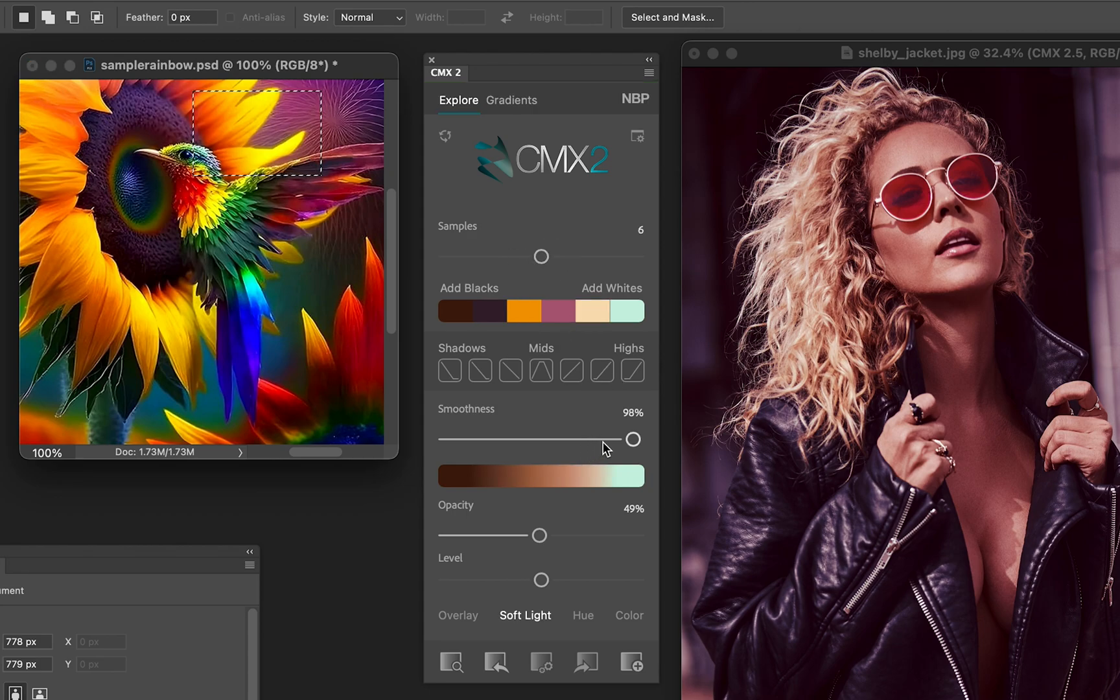
{"action": "mouse_move", "coordinate": [767, 59]}
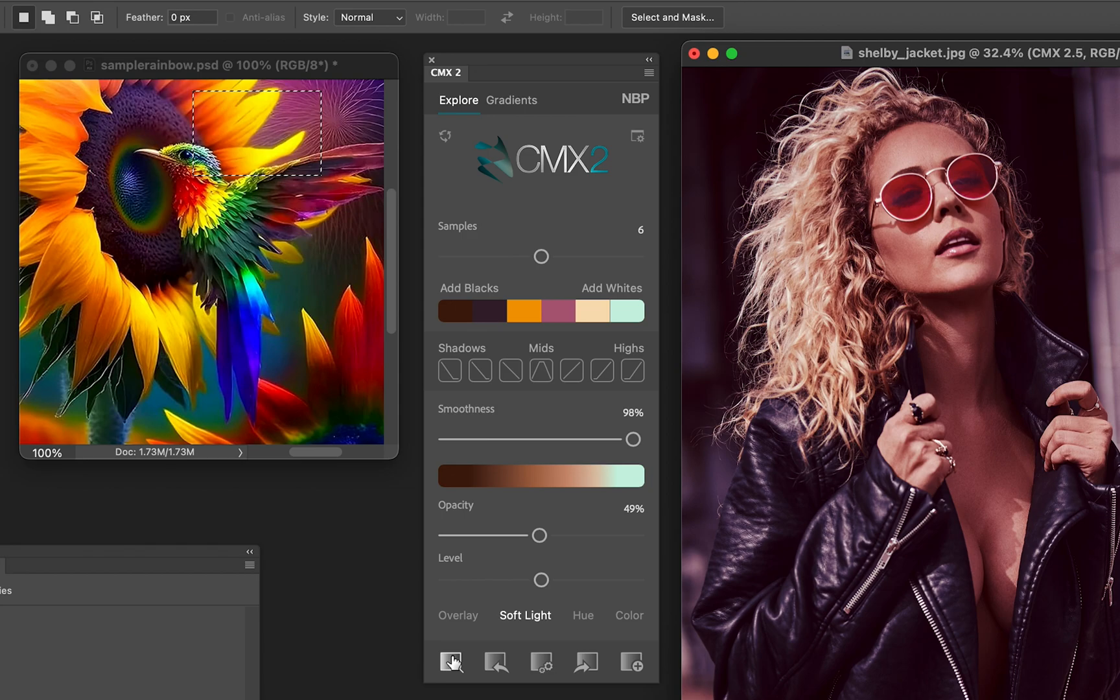
{"action": "mouse_move", "coordinate": [495, 661]}
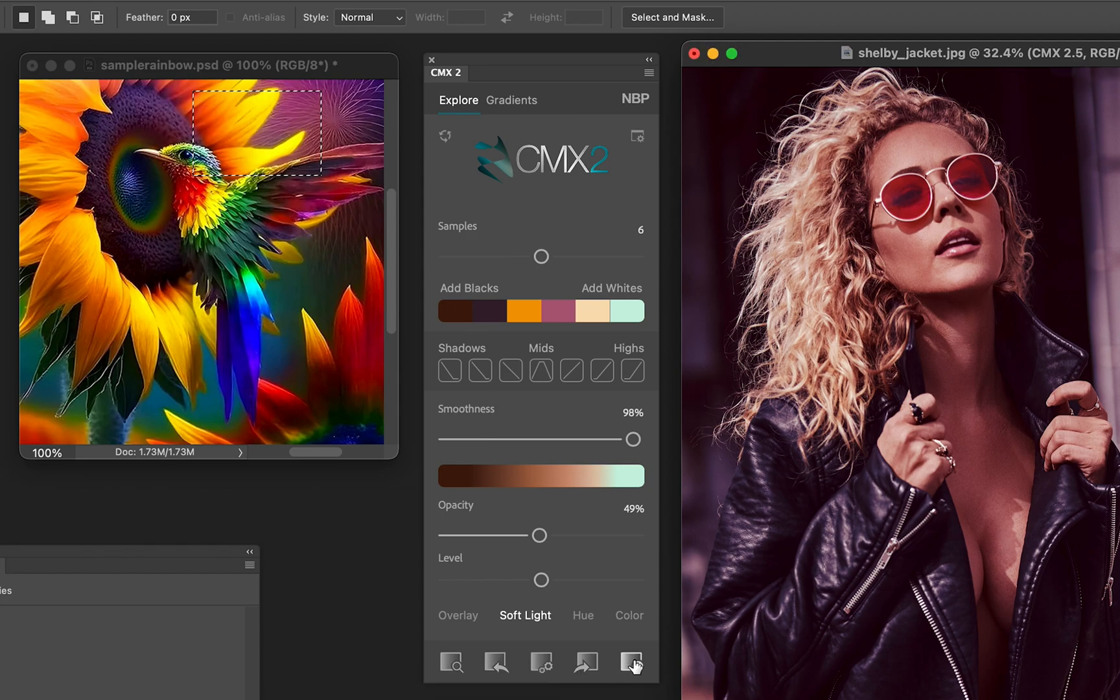
{"action": "mouse_move", "coordinate": [631, 662]}
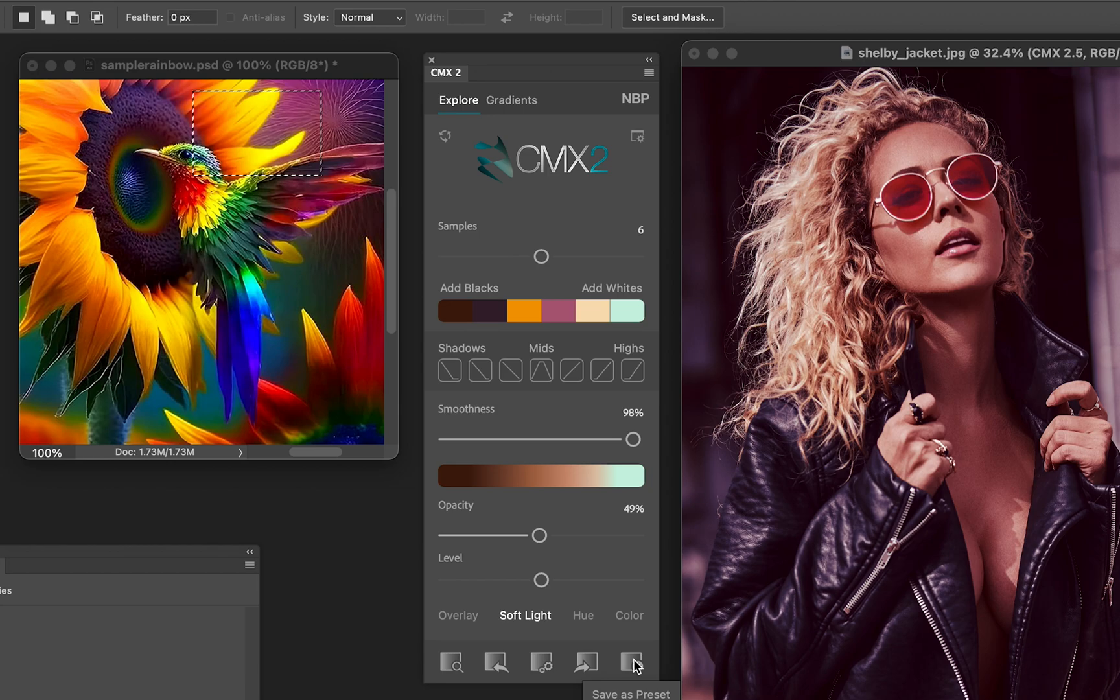
- Save the gradient as a preset named Browns Sky in the Pastels group
{"action": "left_click", "coordinate": [631, 661]}
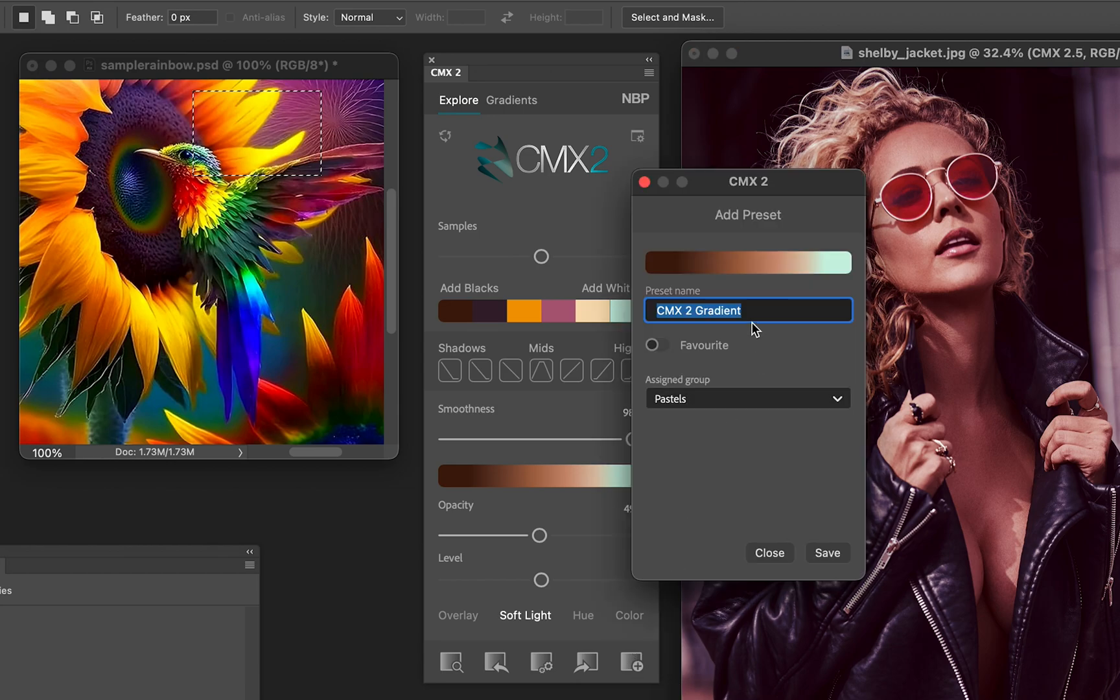
{"action": "type", "text": "B"}
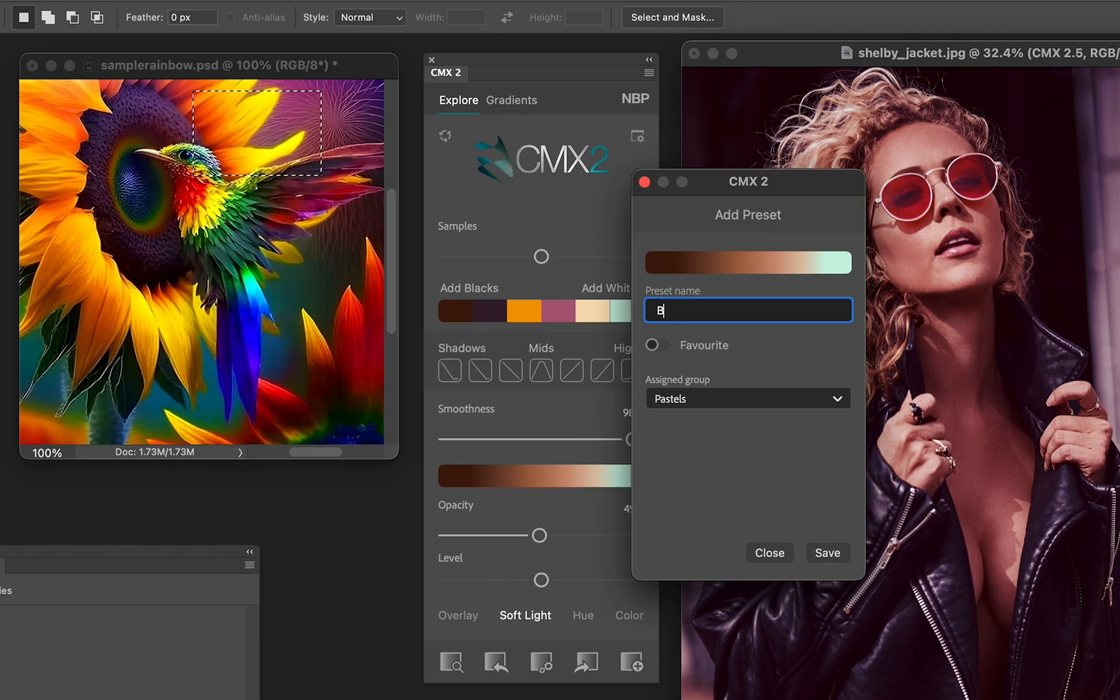
{"action": "type", "text": "rowns Sk"}
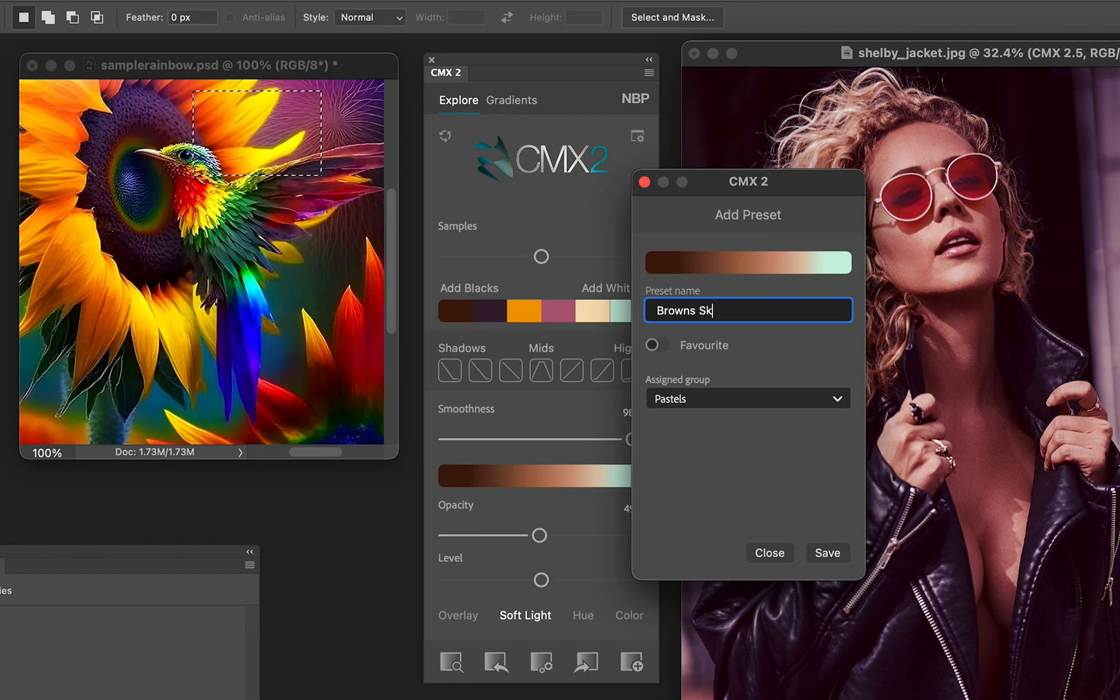
{"action": "left_click", "coordinate": [746, 398]}
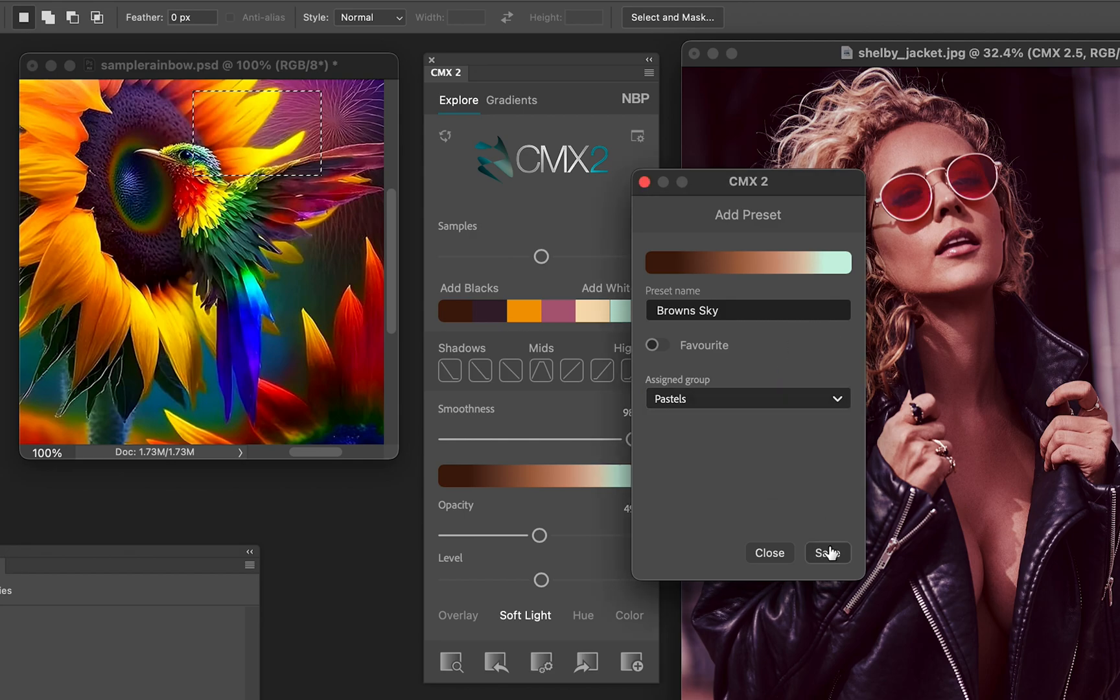
{"action": "left_click", "coordinate": [827, 552]}
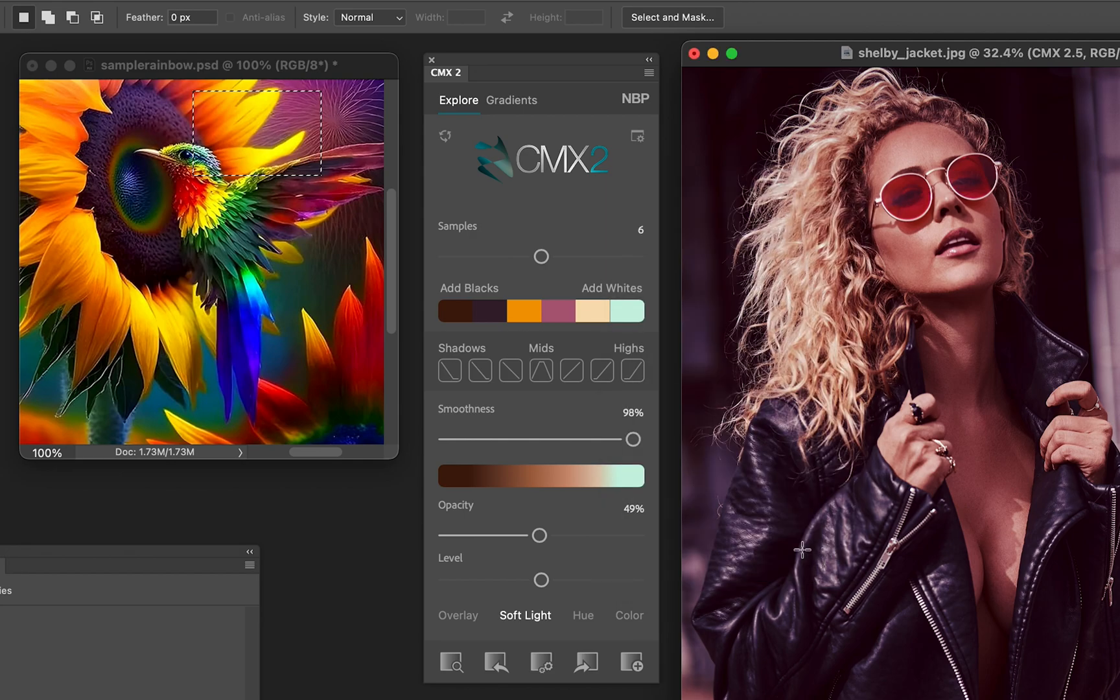
- Check that Browns Sky is listed under Pastels, then return to the Explore view
{"action": "left_click", "coordinate": [512, 100]}
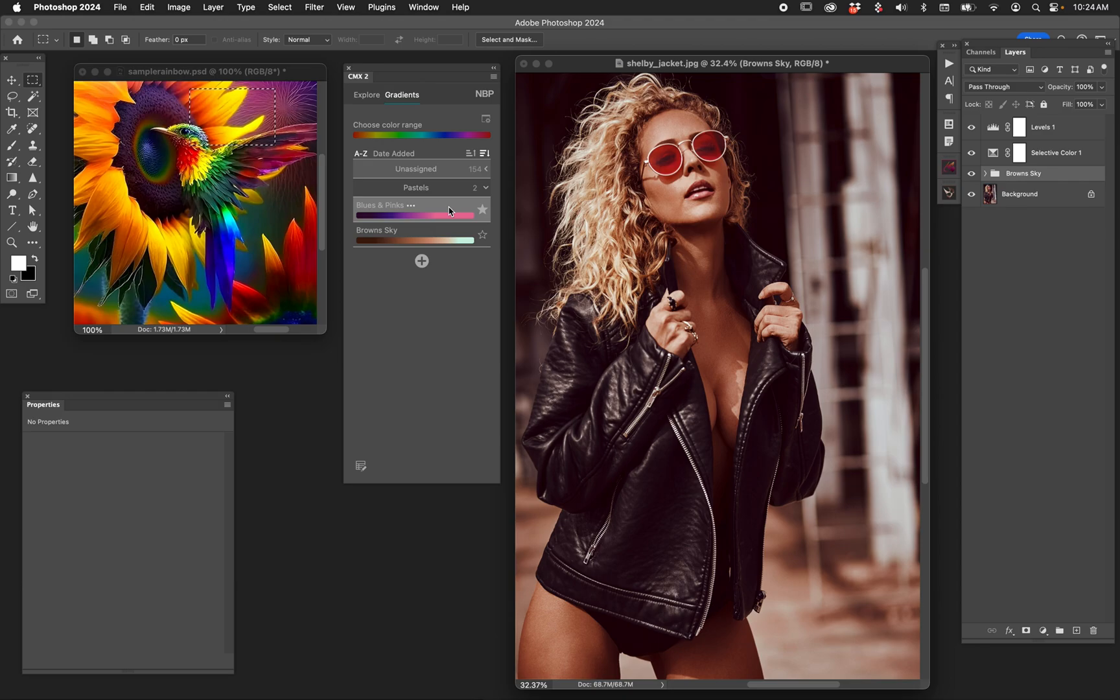
{"action": "left_click", "coordinate": [412, 213]}
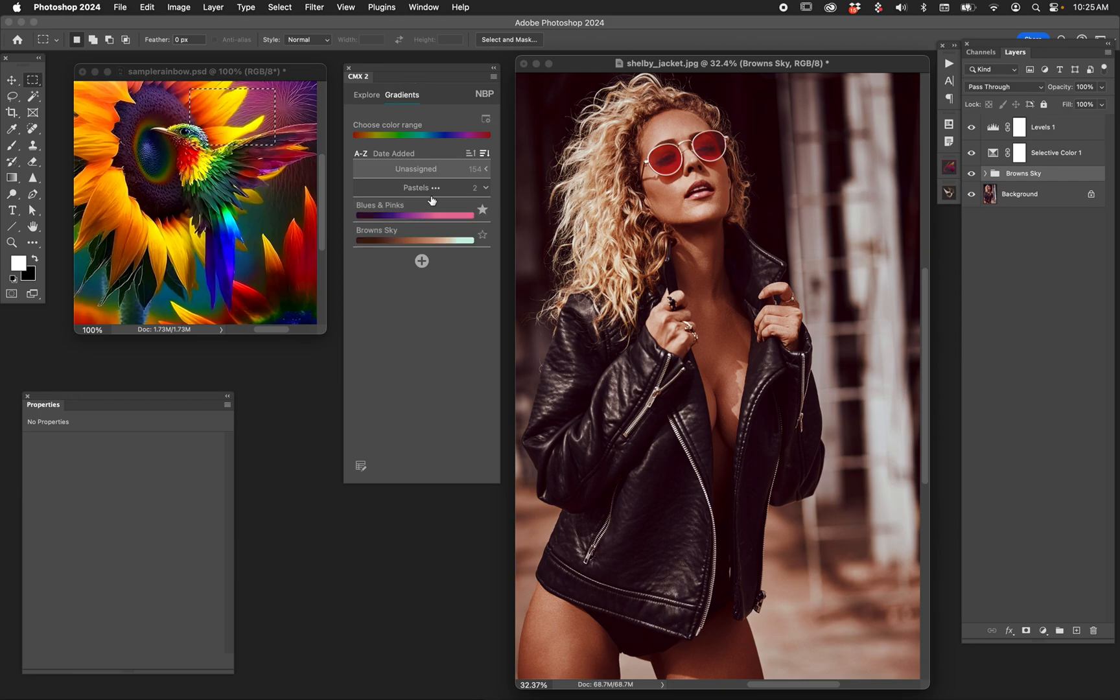
{"action": "left_click", "coordinate": [365, 94]}
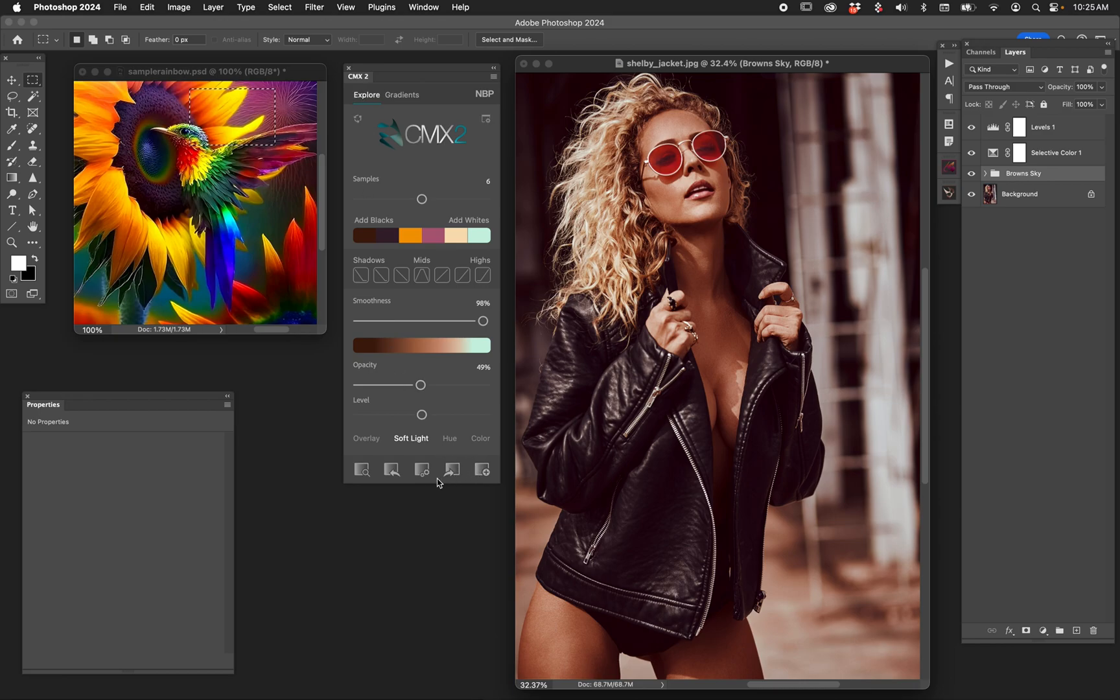
{"action": "mouse_move", "coordinate": [451, 472]}
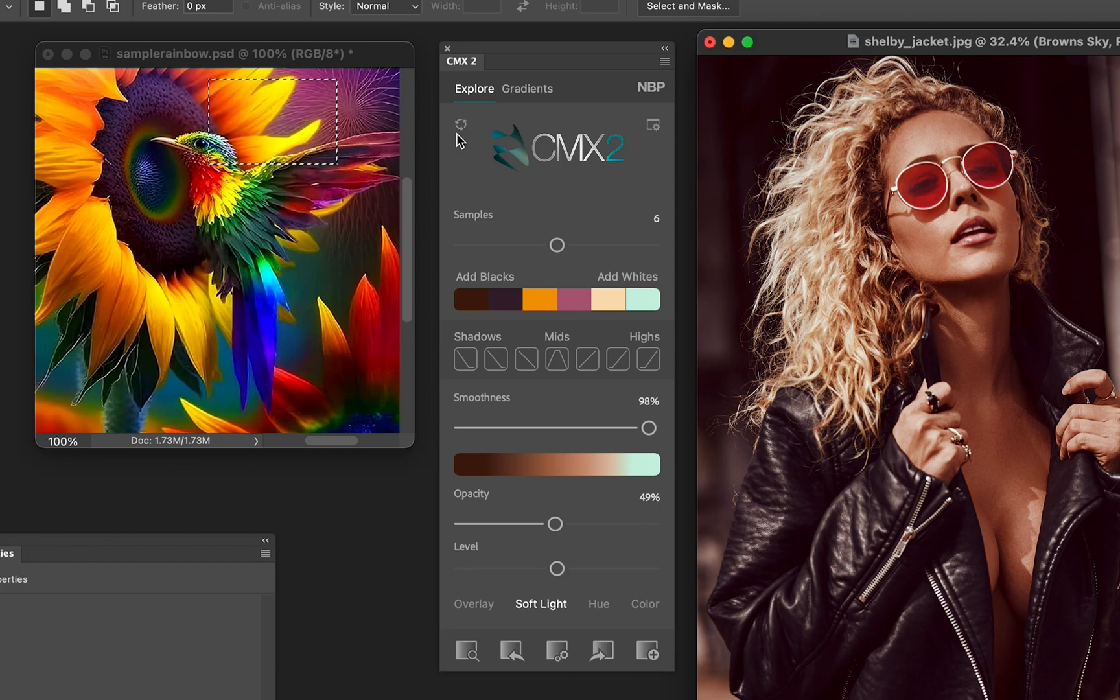
{"action": "mouse_move", "coordinate": [492, 156]}
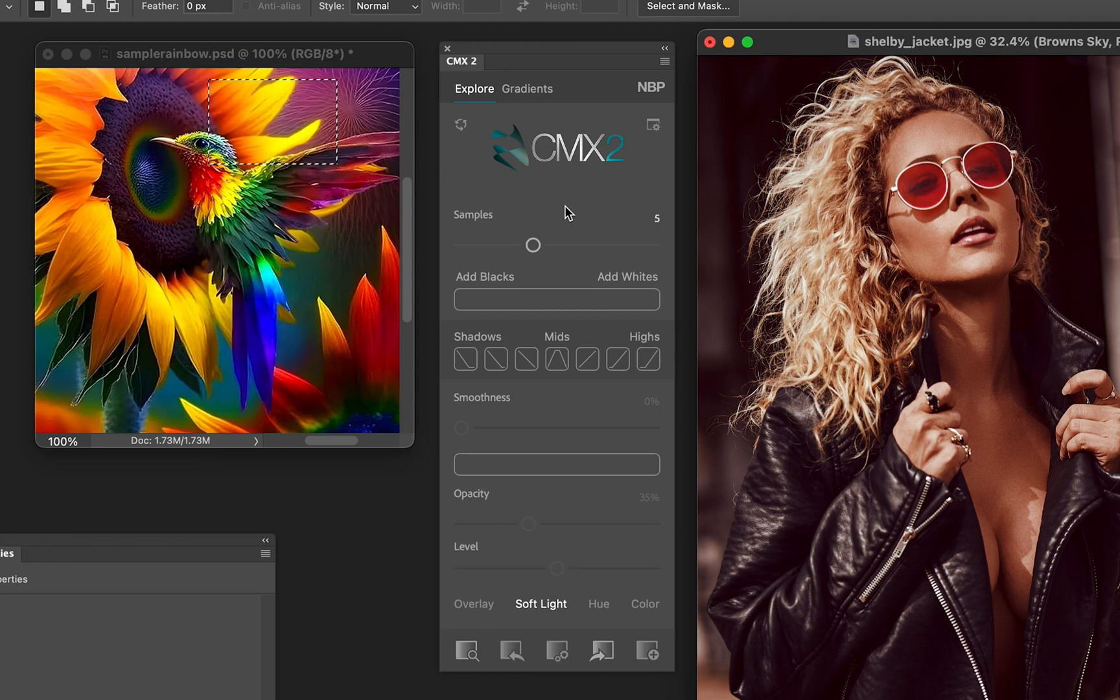
{"action": "mouse_move", "coordinate": [500, 192]}
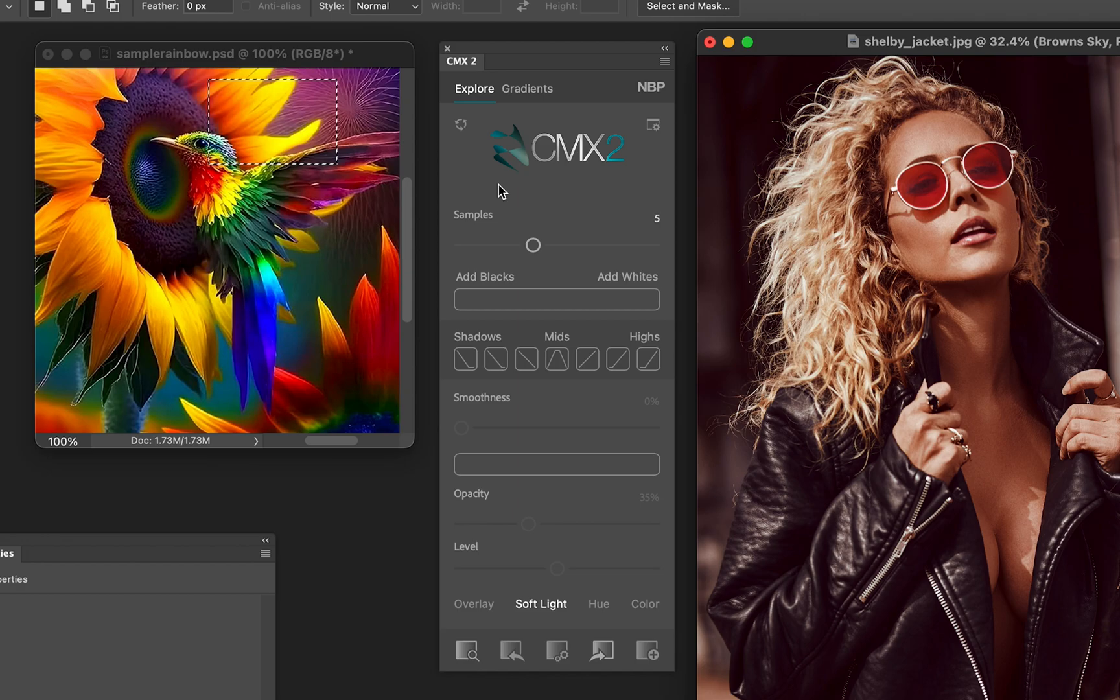
{"action": "mouse_move", "coordinate": [496, 180]}
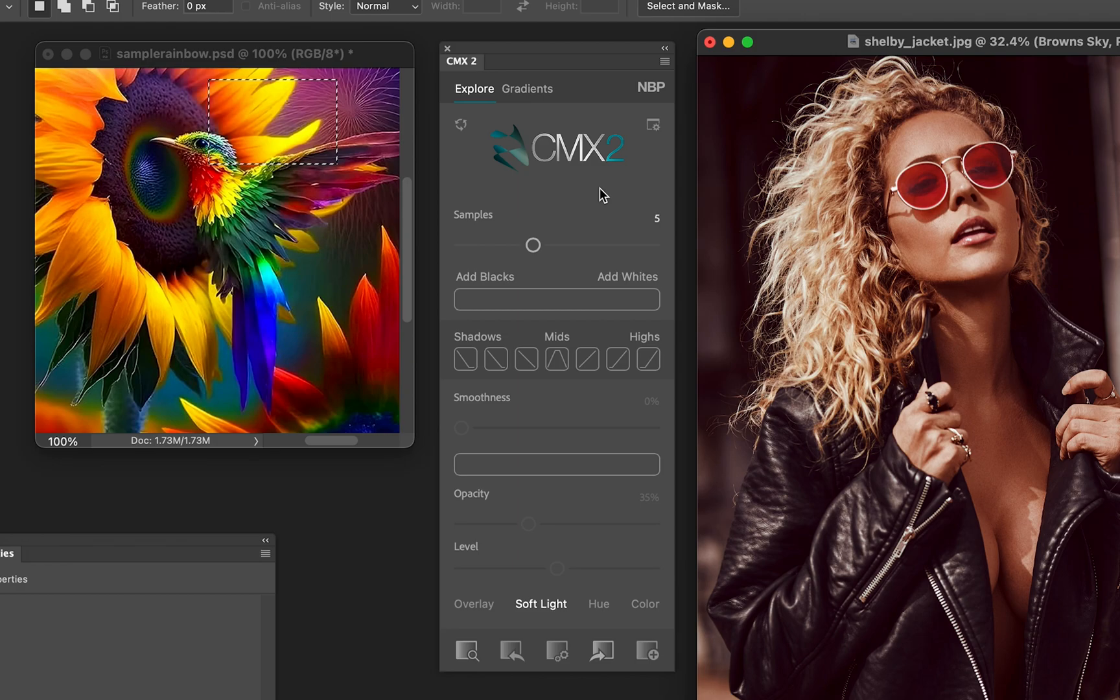
{"action": "mouse_move", "coordinate": [617, 204]}
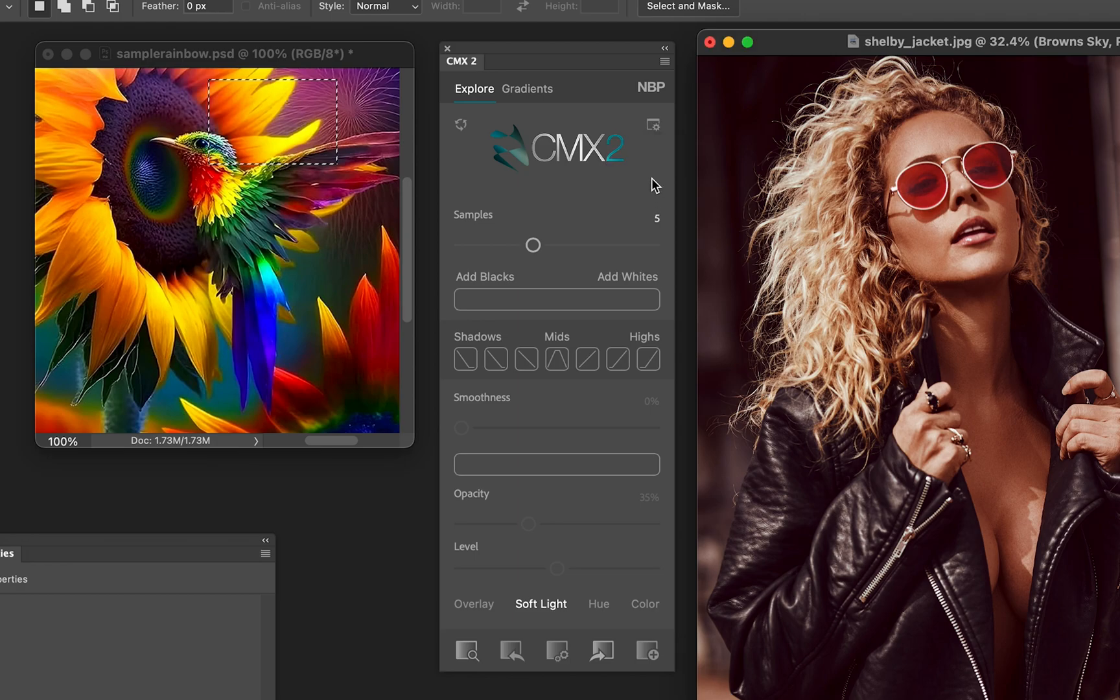
{"action": "mouse_move", "coordinate": [652, 124]}
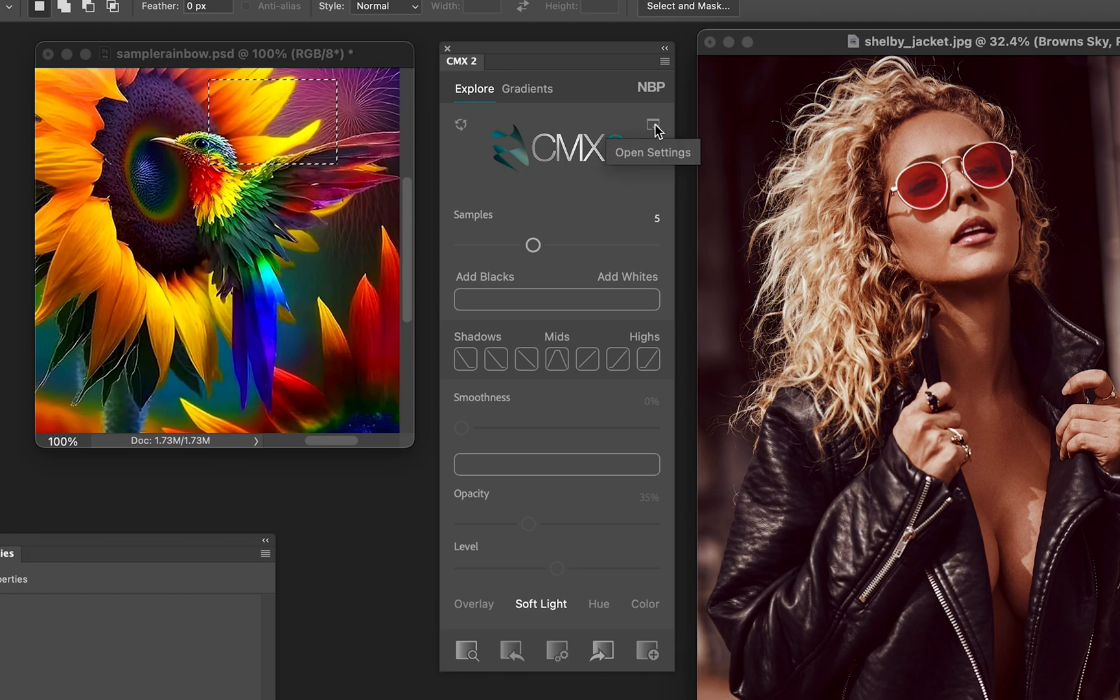
- Open the CMX2 personal preferences and select the layer stack name CMX 2.5 for editing
{"action": "left_click", "coordinate": [652, 126]}
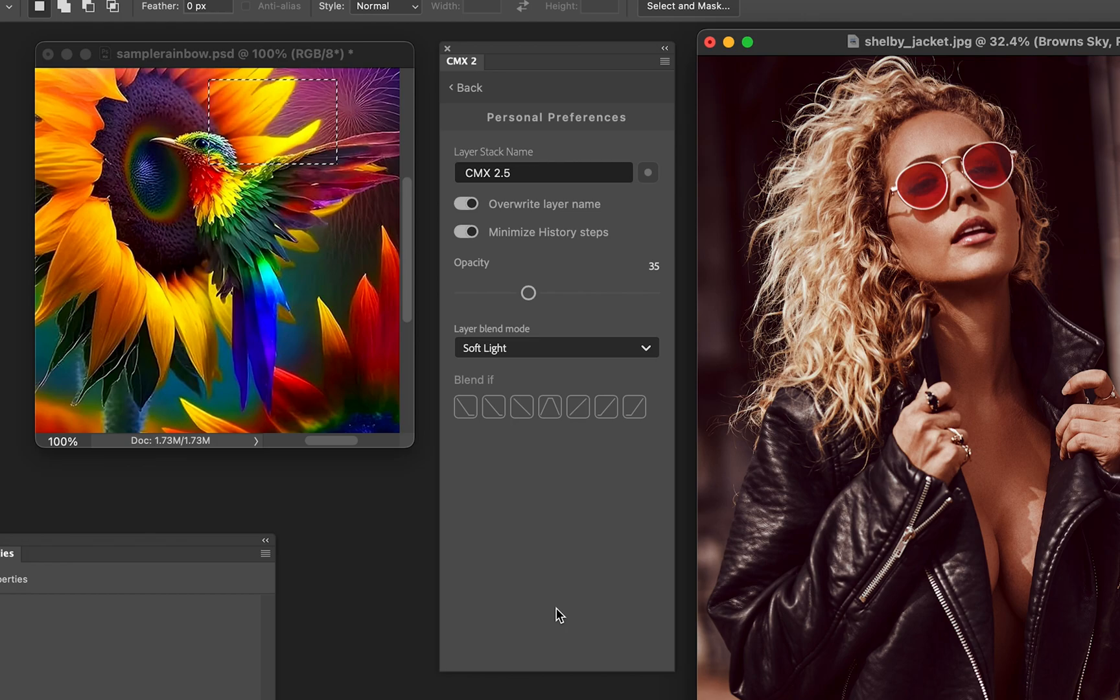
{"action": "left_click", "coordinate": [510, 172]}
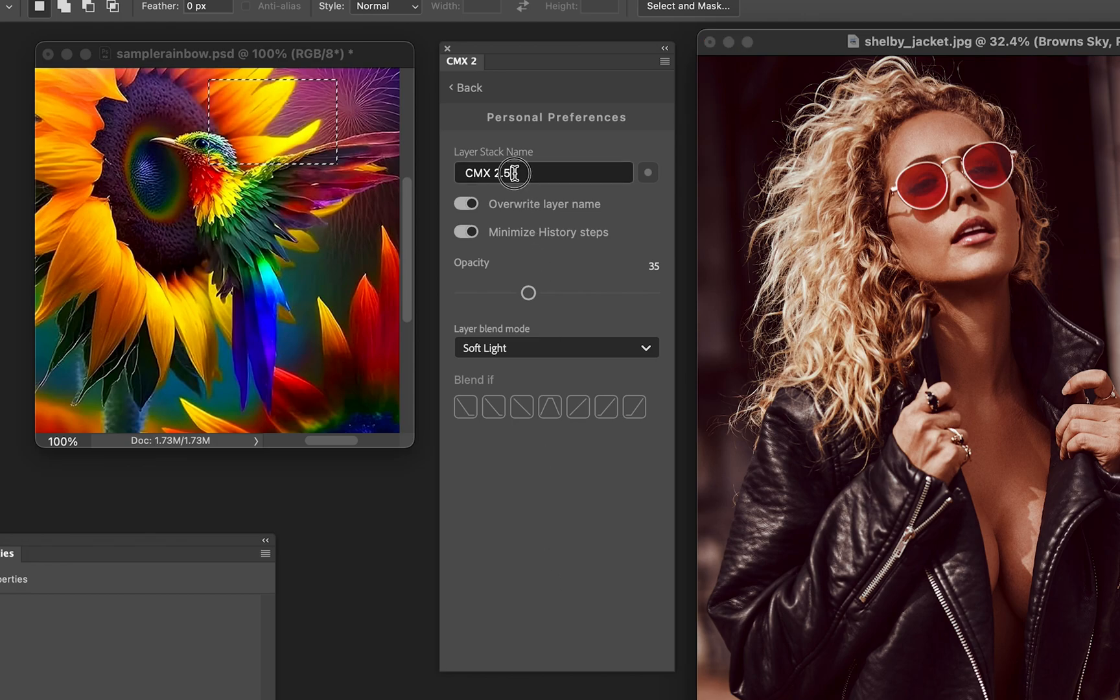
{"action": "triple_click", "coordinate": [507, 172]}
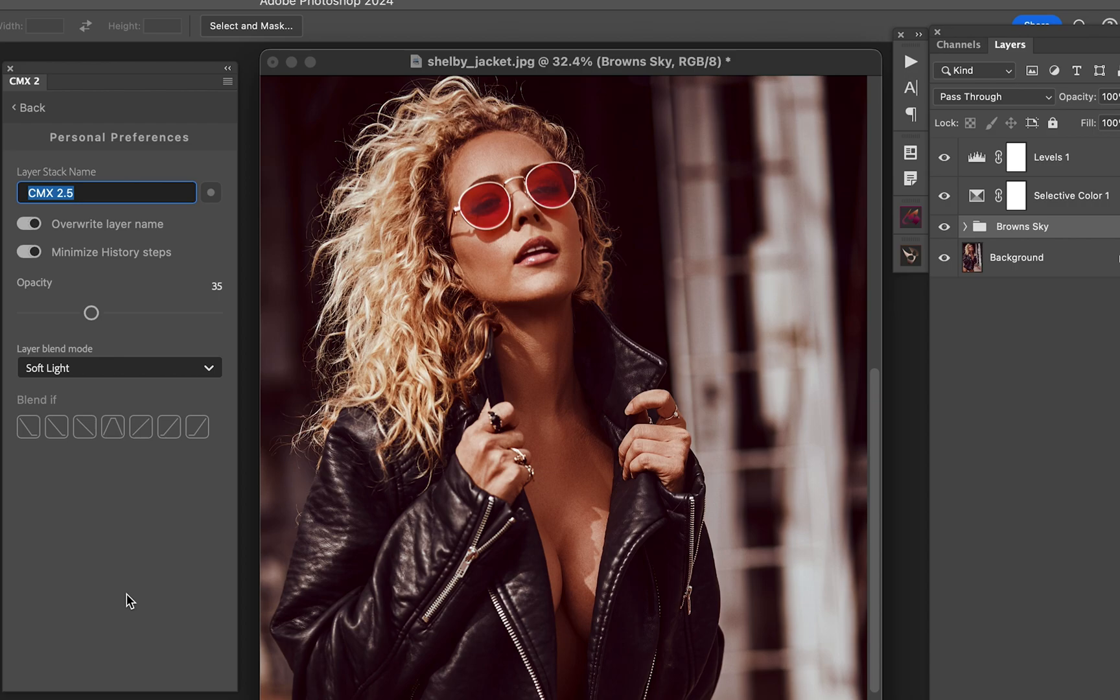
{"action": "mouse_move", "coordinate": [808, 510]}
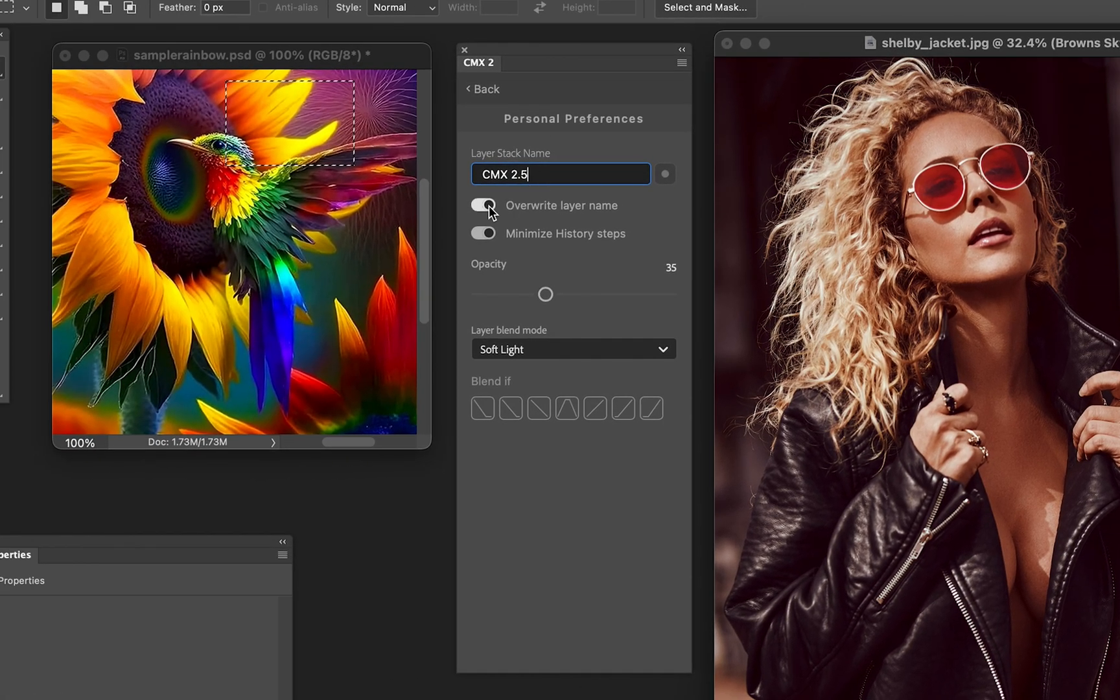
{"action": "left_click", "coordinate": [482, 206]}
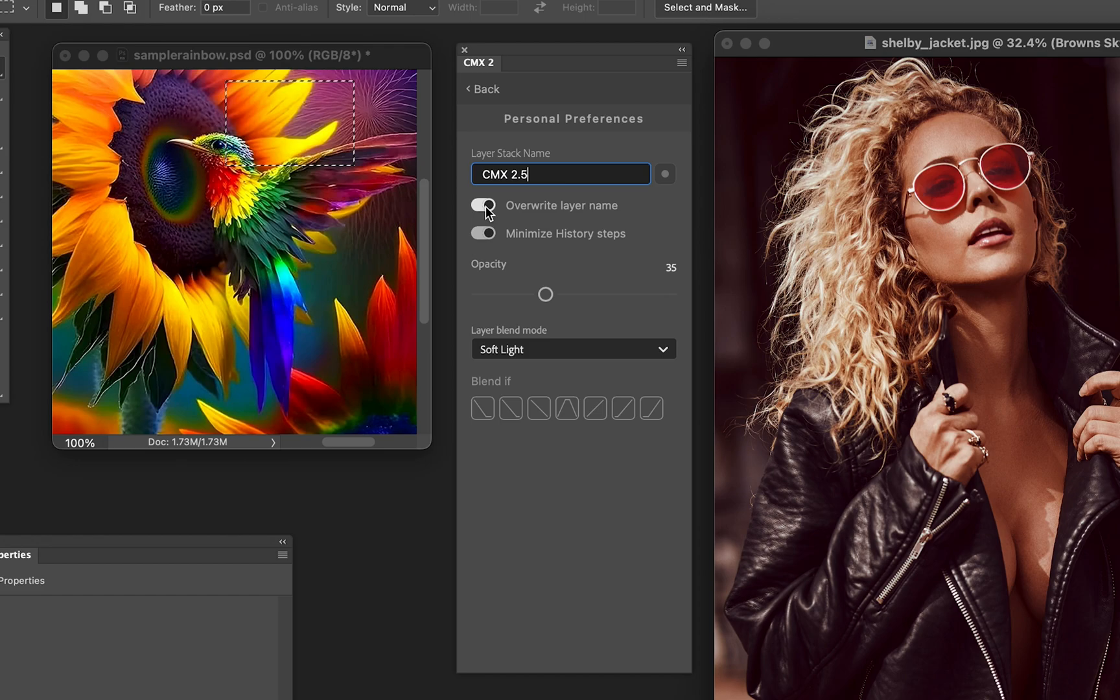
{"action": "left_click", "coordinate": [482, 205]}
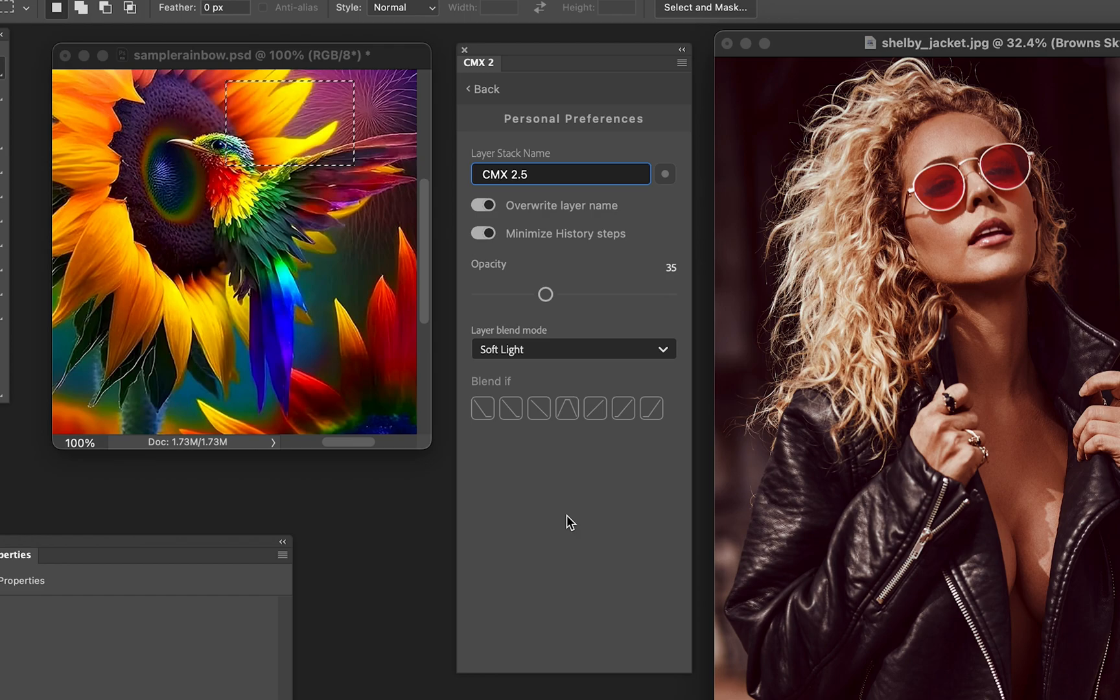
{"action": "left_click", "coordinate": [561, 174]}
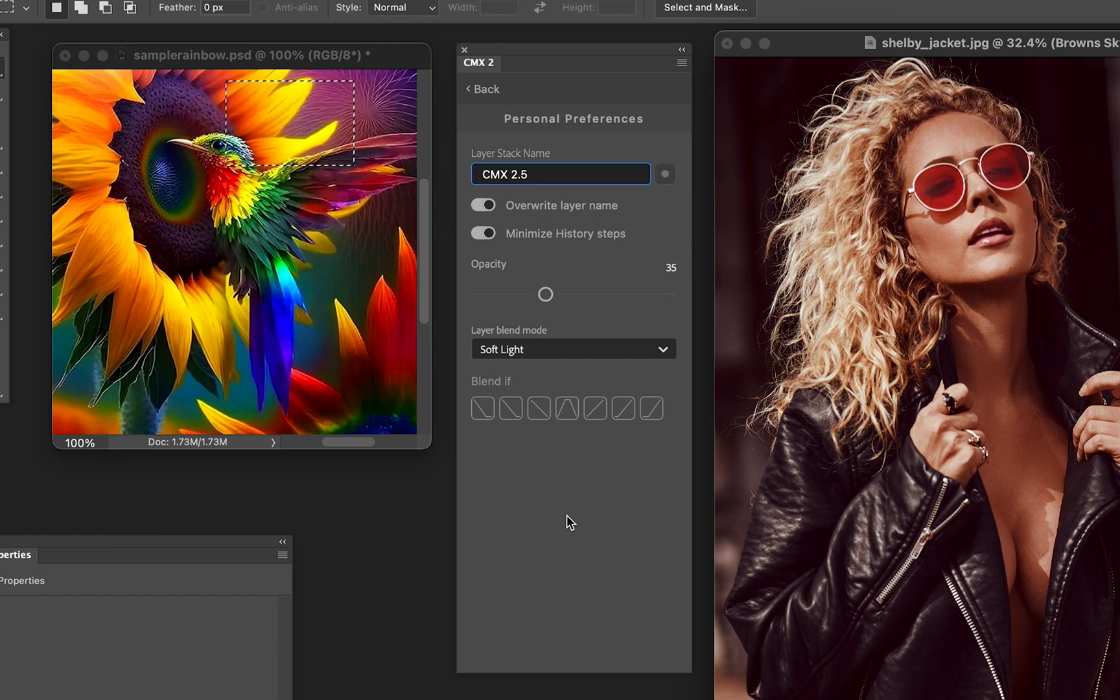
{"action": "left_click", "coordinate": [561, 174]}
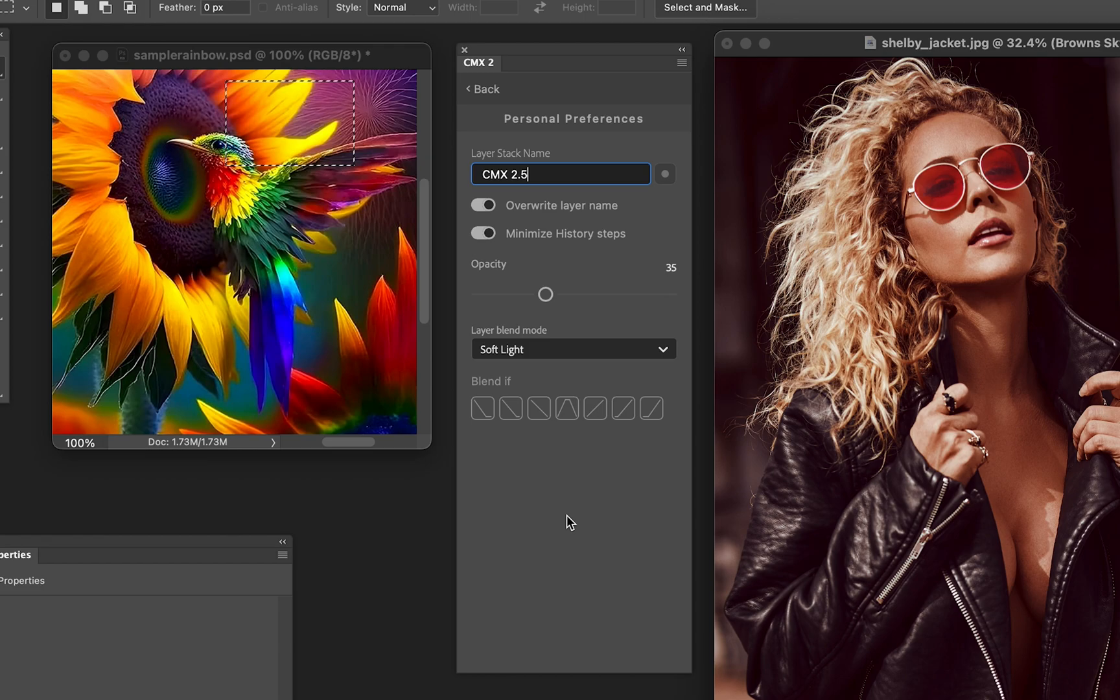
{"action": "mouse_move", "coordinate": [445, 411]}
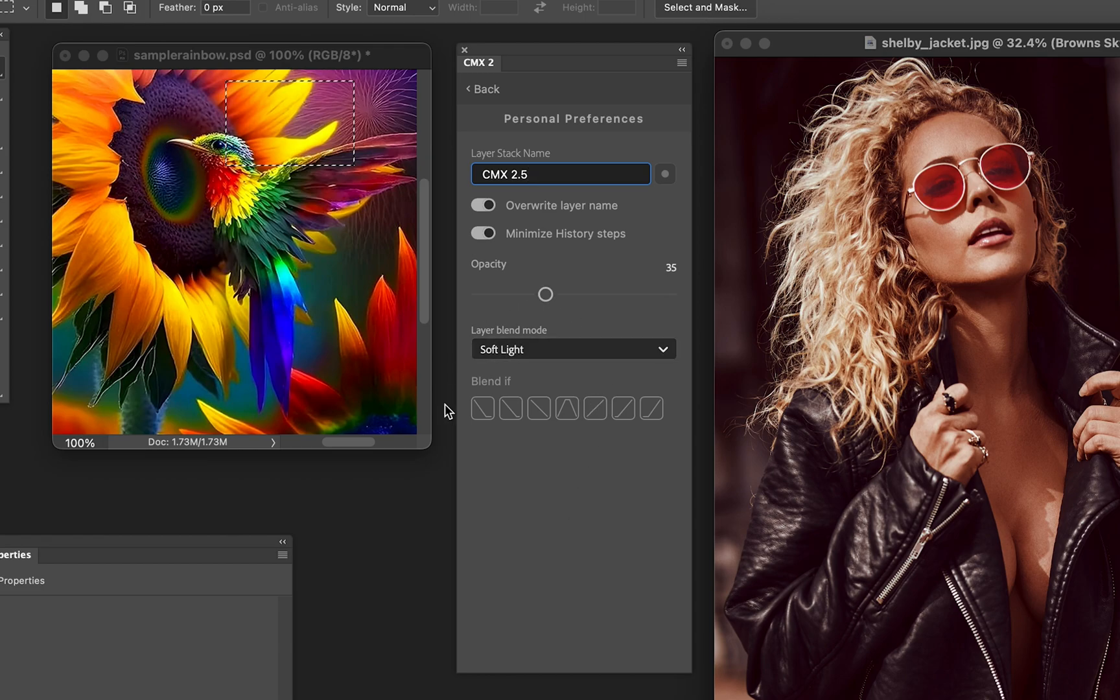
{"action": "mouse_move", "coordinate": [638, 470]}
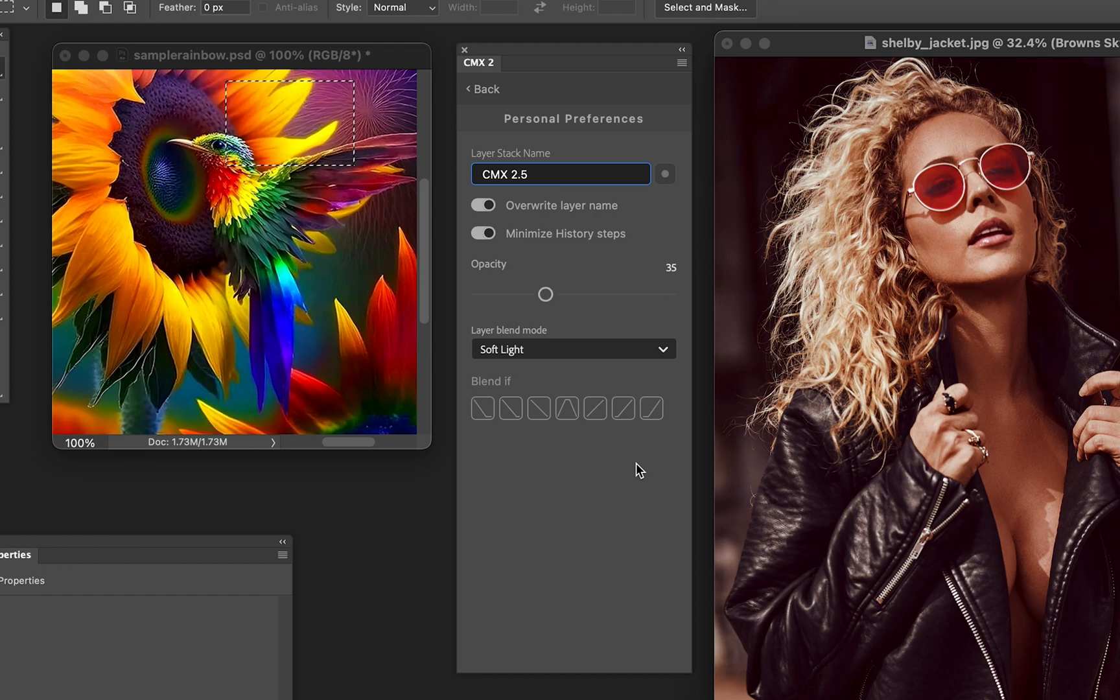
{"action": "left_click", "coordinate": [561, 173]}
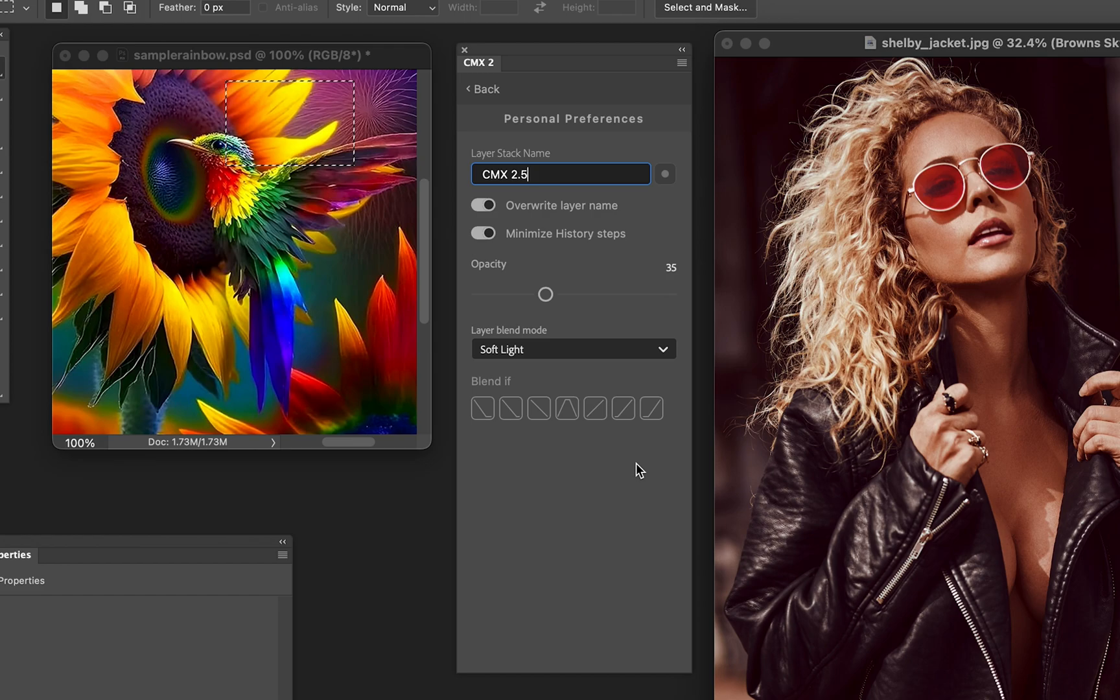
{"action": "mouse_move", "coordinate": [630, 510]}
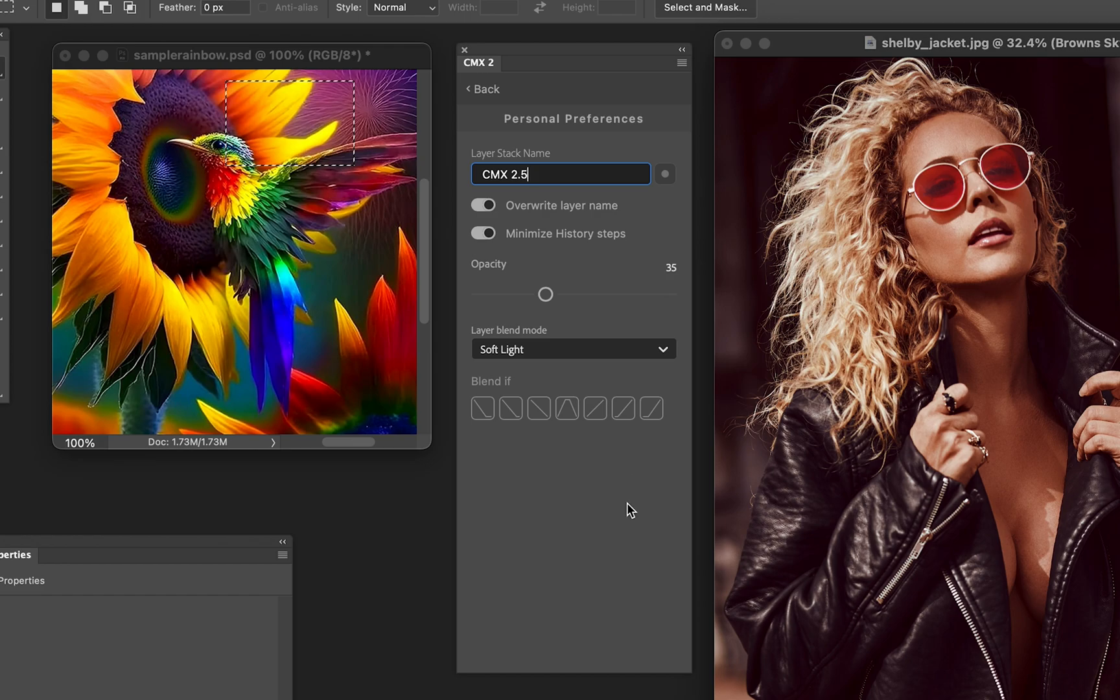
{"action": "mouse_move", "coordinate": [544, 293]}
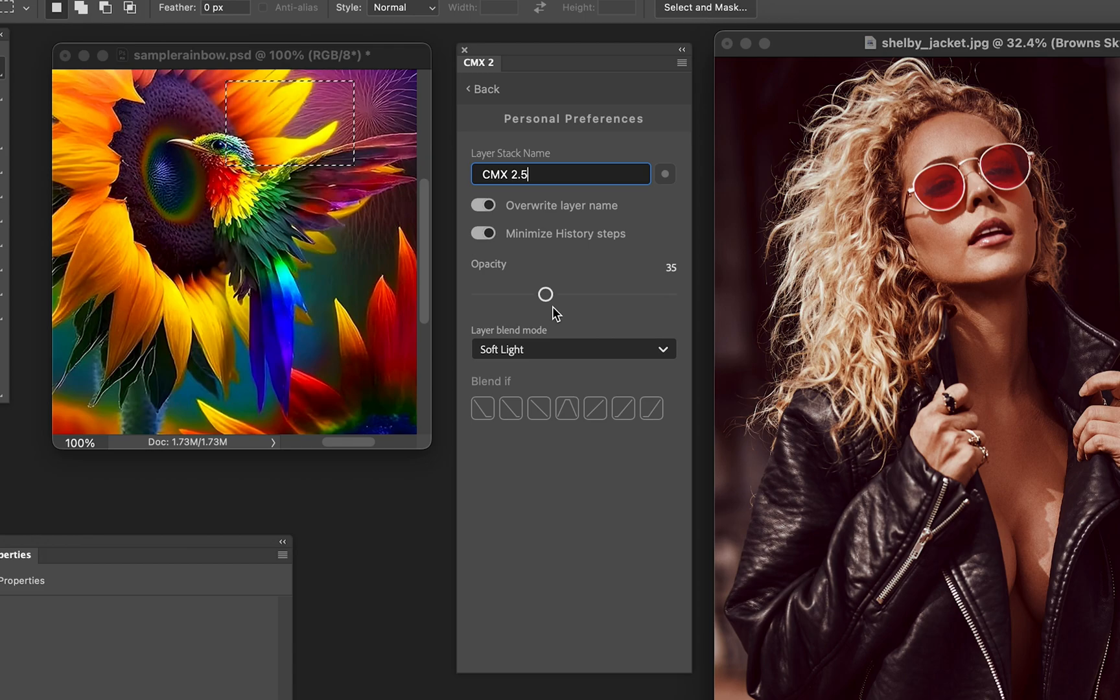
{"action": "mouse_move", "coordinate": [693, 276]}
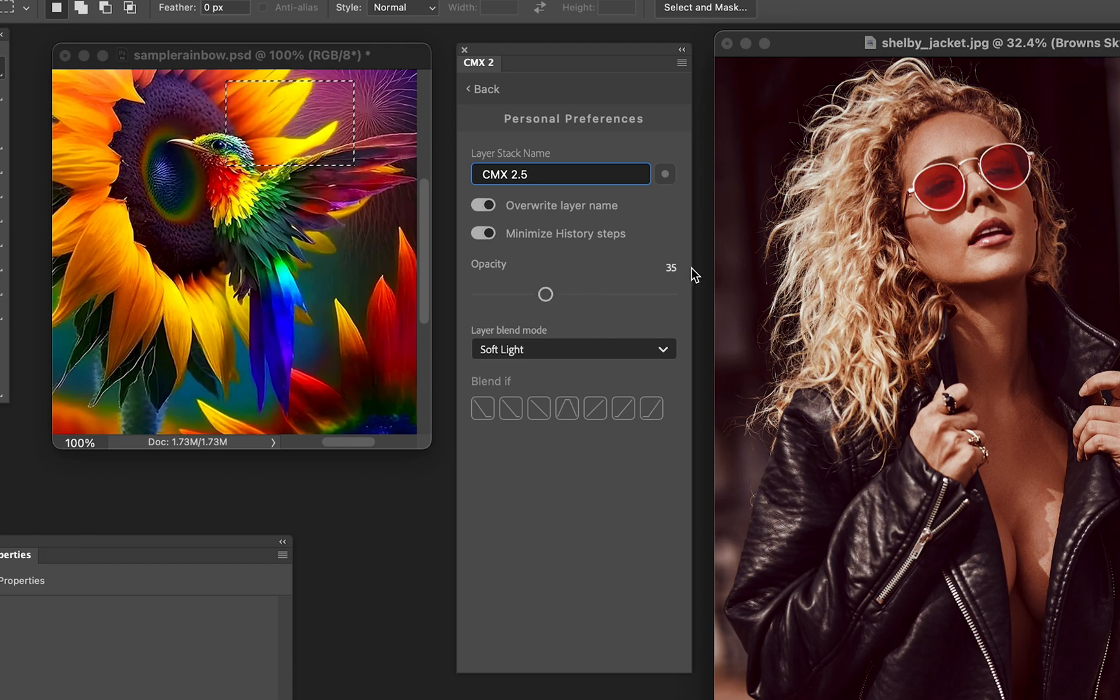
{"action": "mouse_move", "coordinate": [557, 348]}
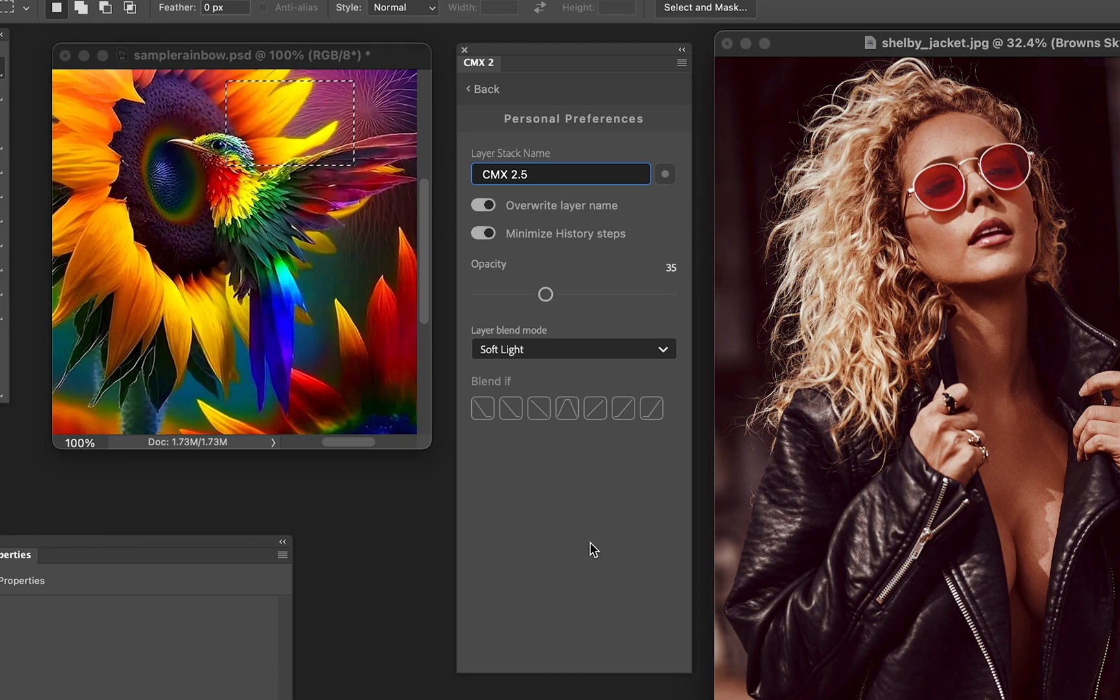
{"action": "left_click", "coordinate": [561, 174]}
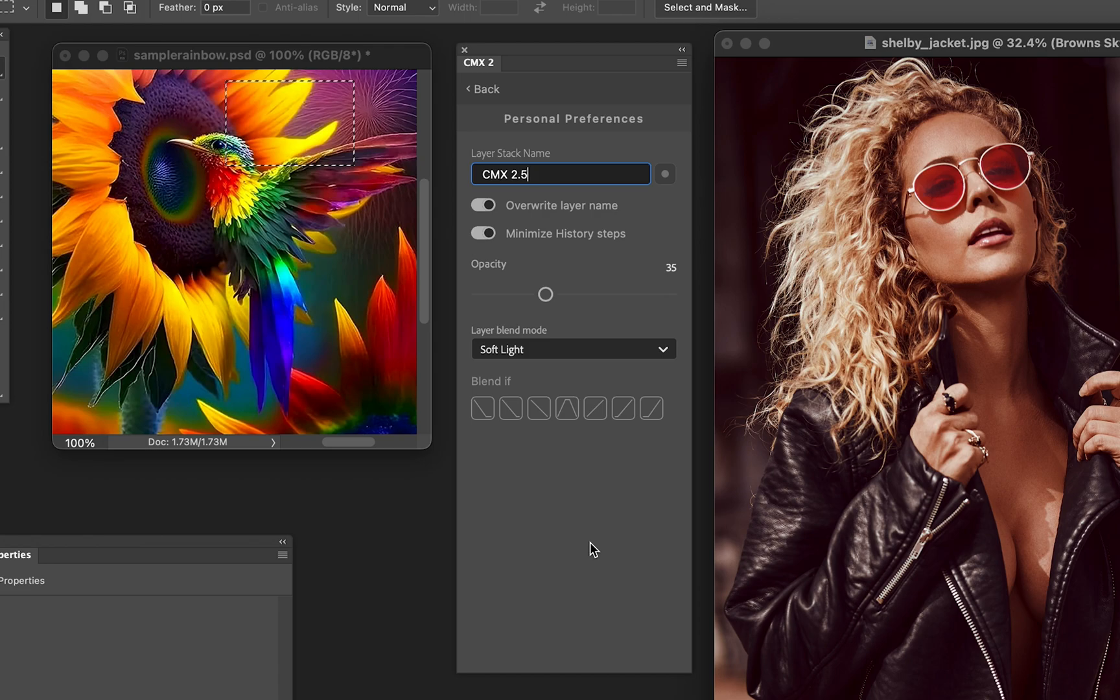
{"action": "left_click", "coordinate": [571, 348]}
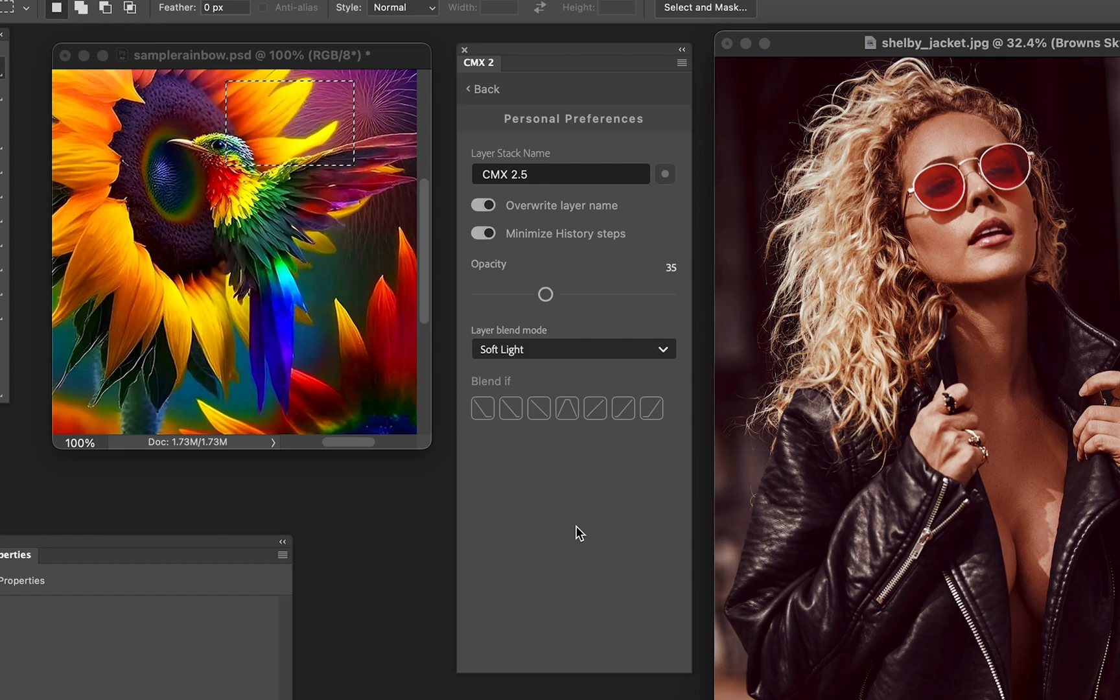
{"action": "mouse_move", "coordinate": [569, 343]}
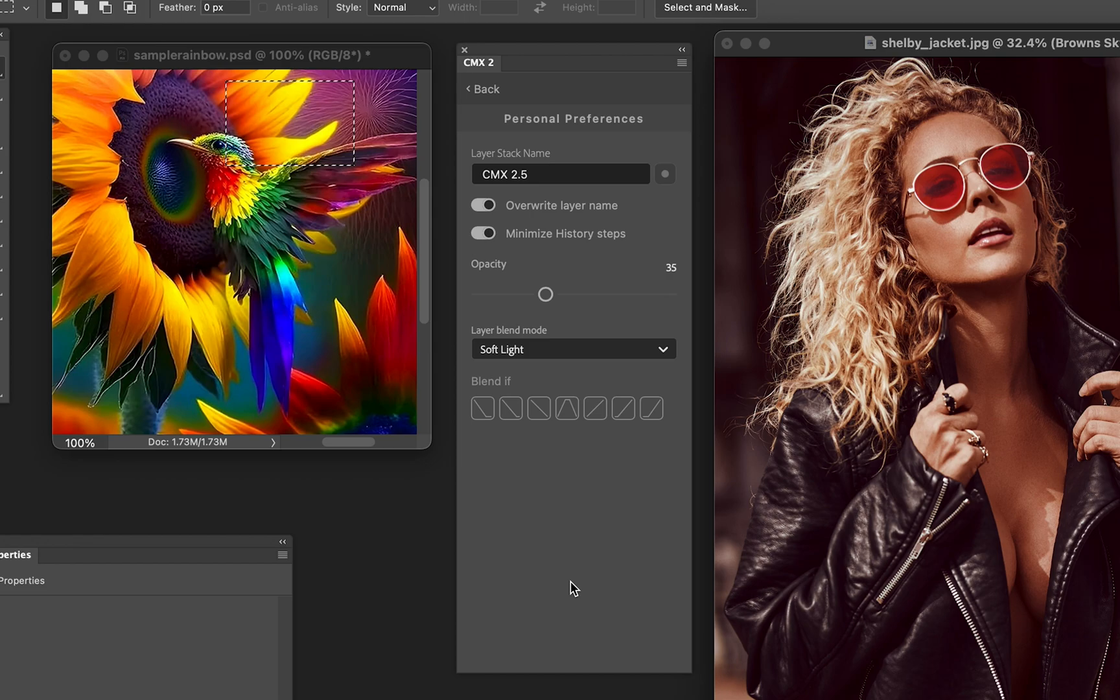
{"action": "mouse_move", "coordinate": [543, 94]}
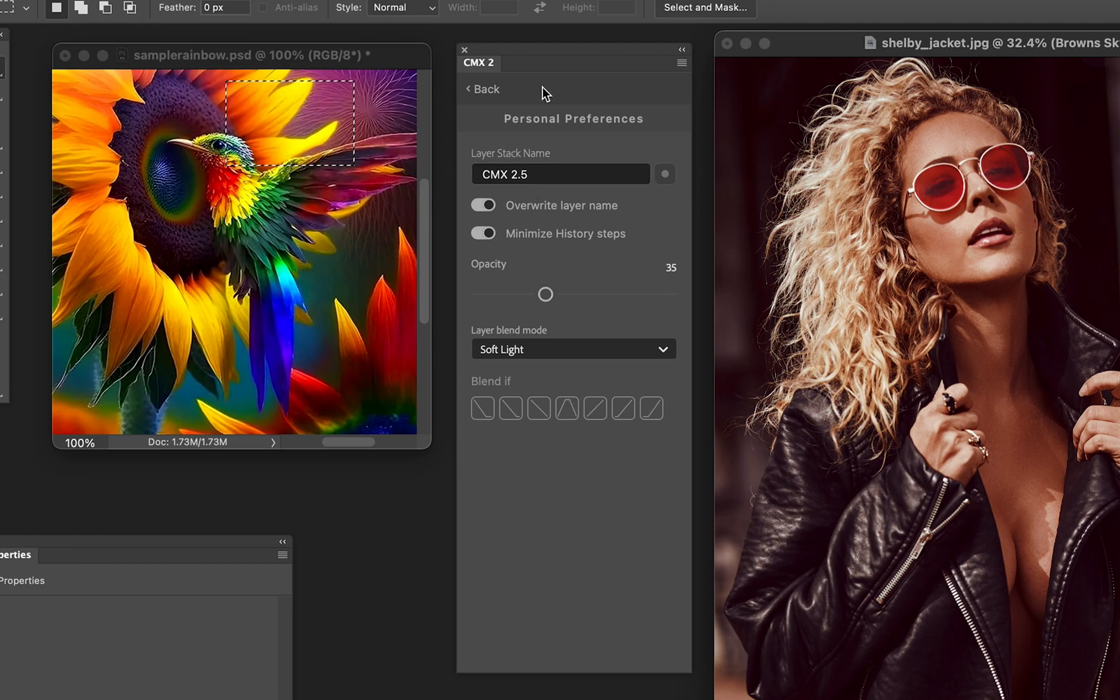
{"action": "mouse_move", "coordinate": [492, 95]}
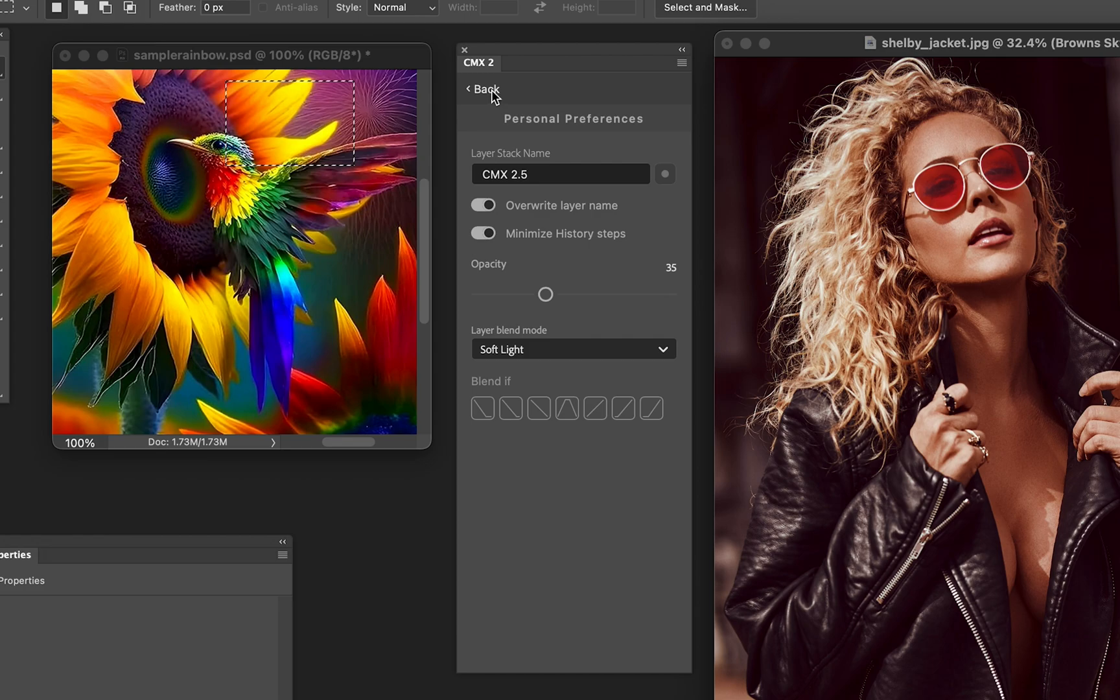
- Leave the preferences for the gradient preset list with the Pastels group collapsed
{"action": "left_click", "coordinate": [482, 88]}
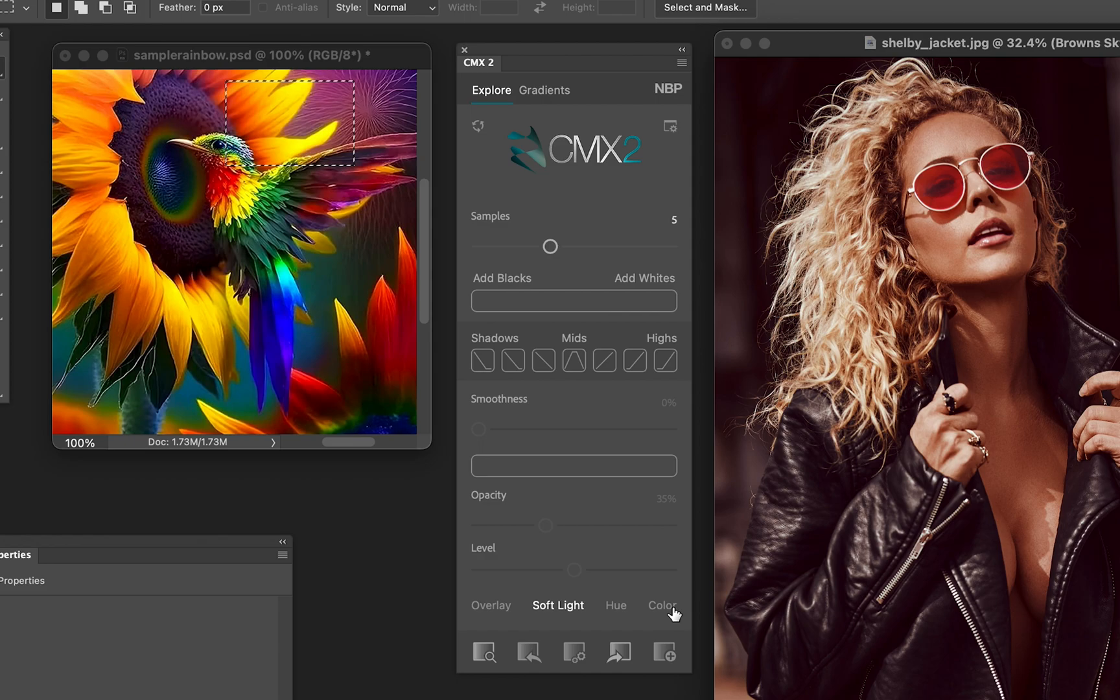
{"action": "left_click", "coordinate": [543, 89]}
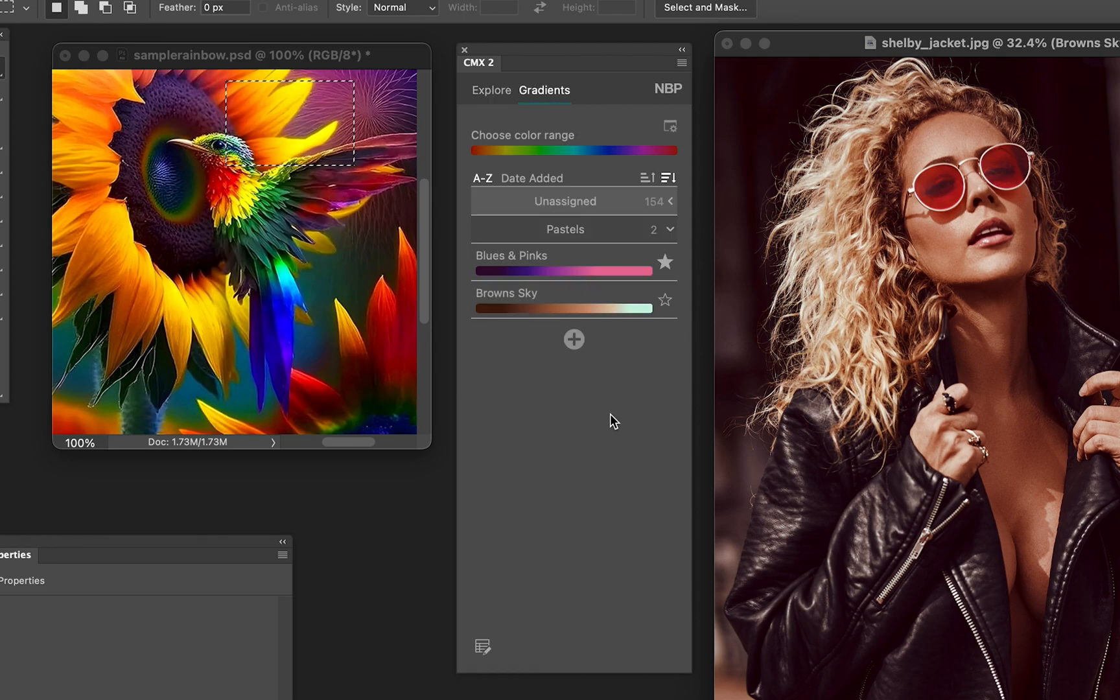
{"action": "left_click", "coordinate": [666, 229]}
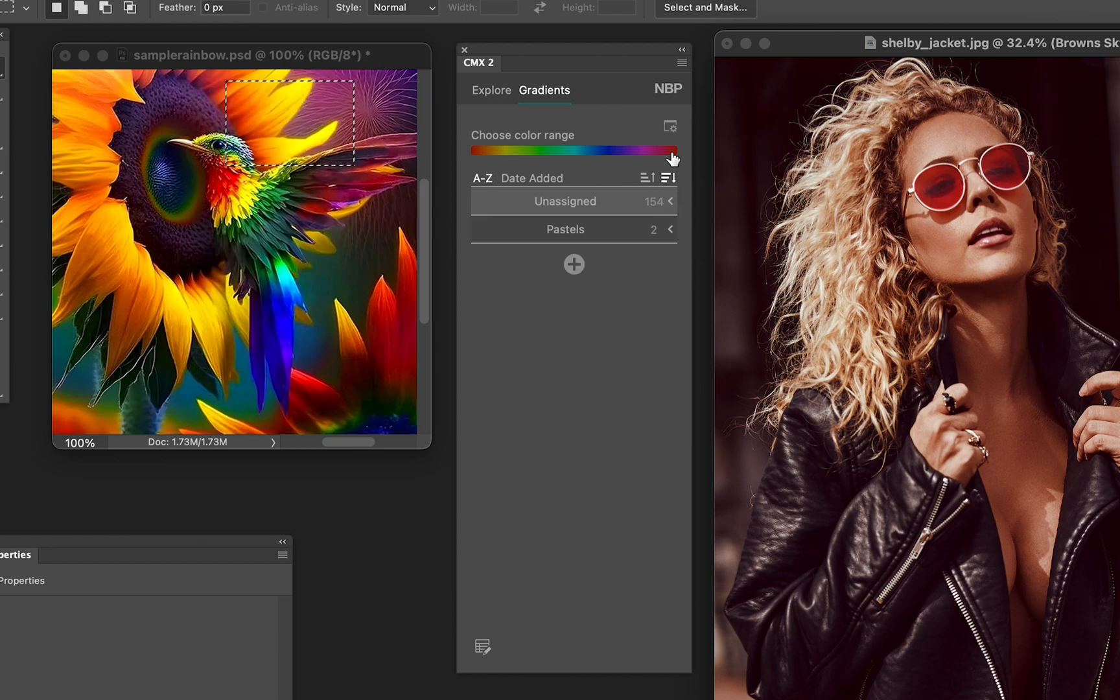
{"action": "mouse_move", "coordinate": [670, 125]}
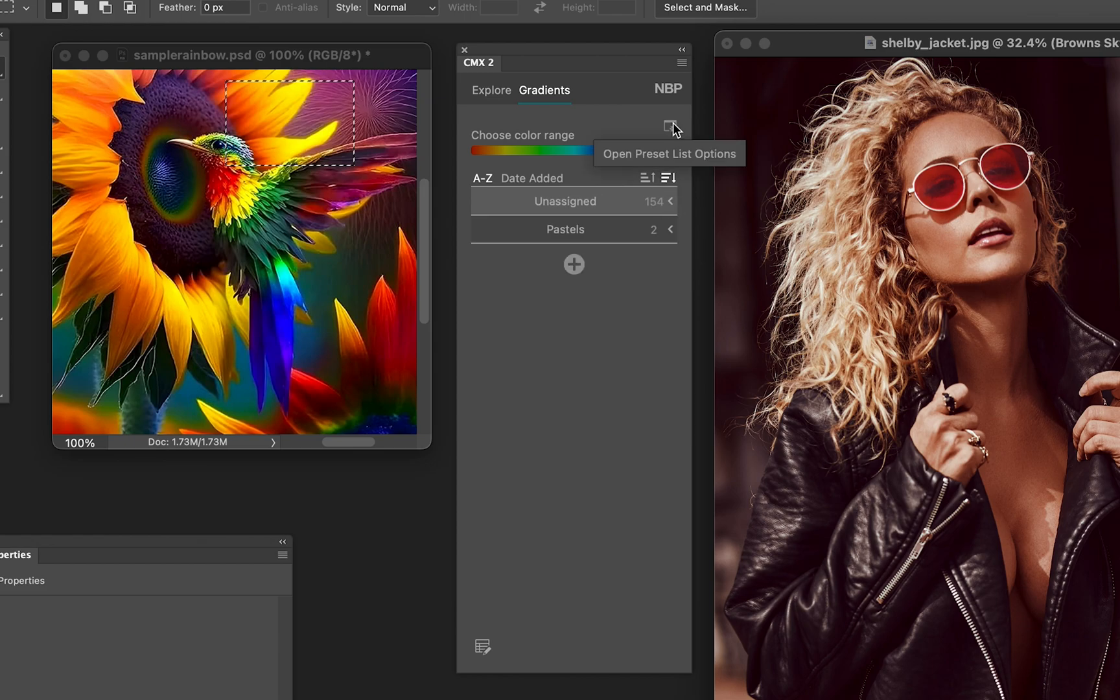
- Turn off list animation in the preset list options
{"action": "left_click", "coordinate": [669, 123]}
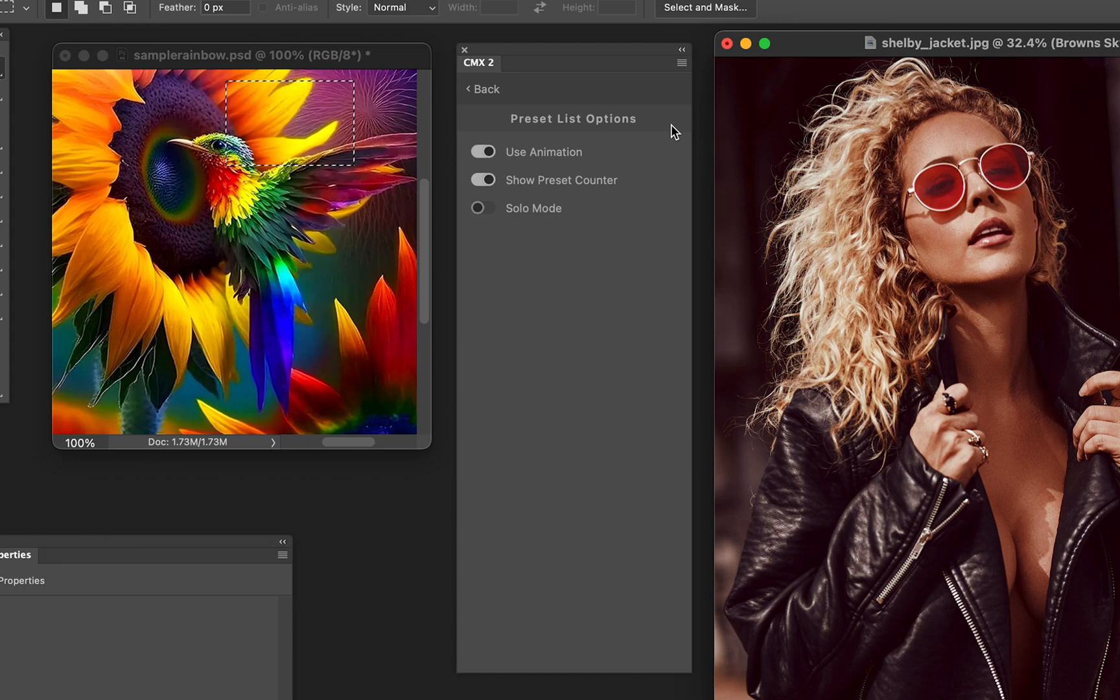
{"action": "left_click", "coordinate": [481, 151]}
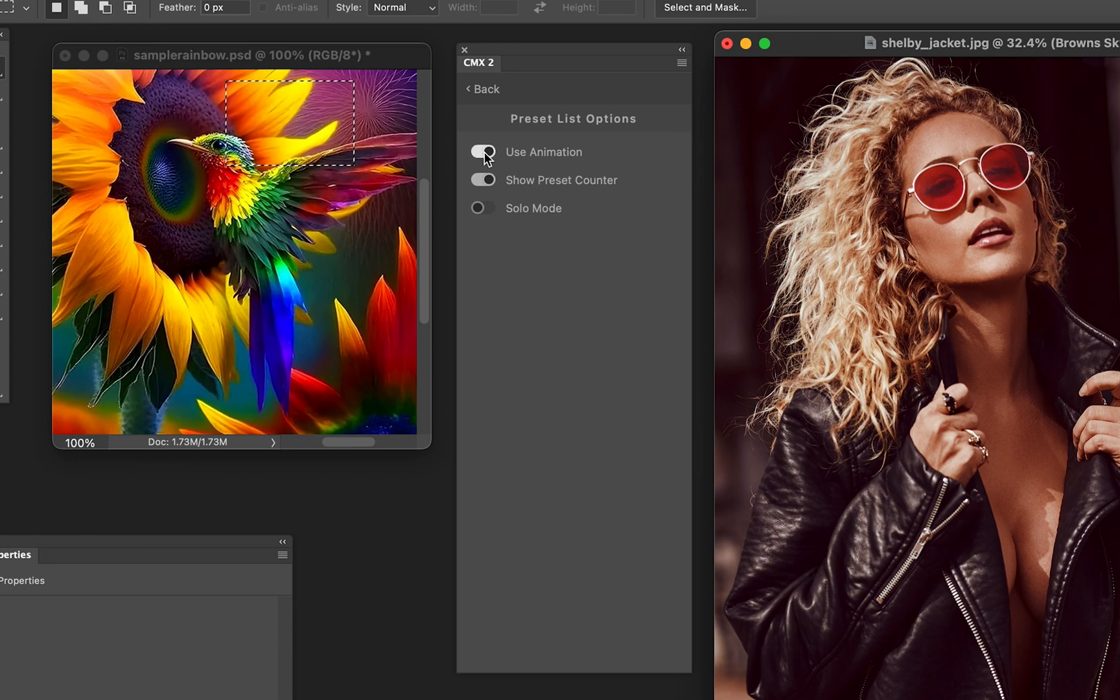
{"action": "left_click", "coordinate": [482, 151]}
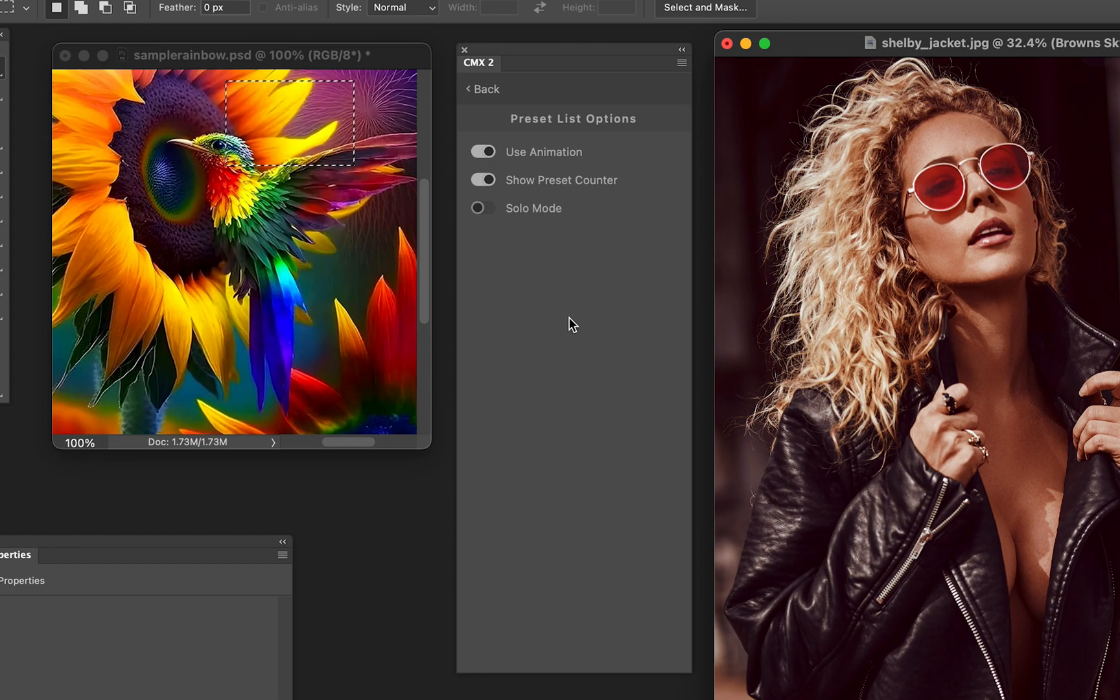
{"action": "left_click", "coordinate": [482, 152]}
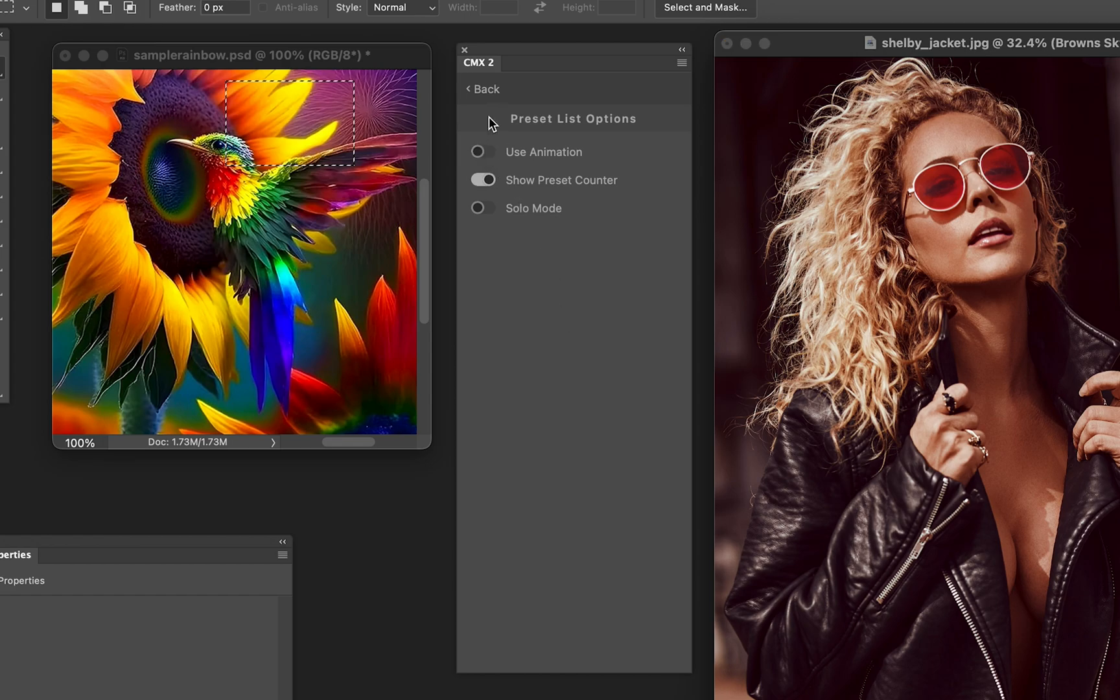
- Test the list by expanding Unassigned, then switch animation back on
{"action": "left_click", "coordinate": [483, 88]}
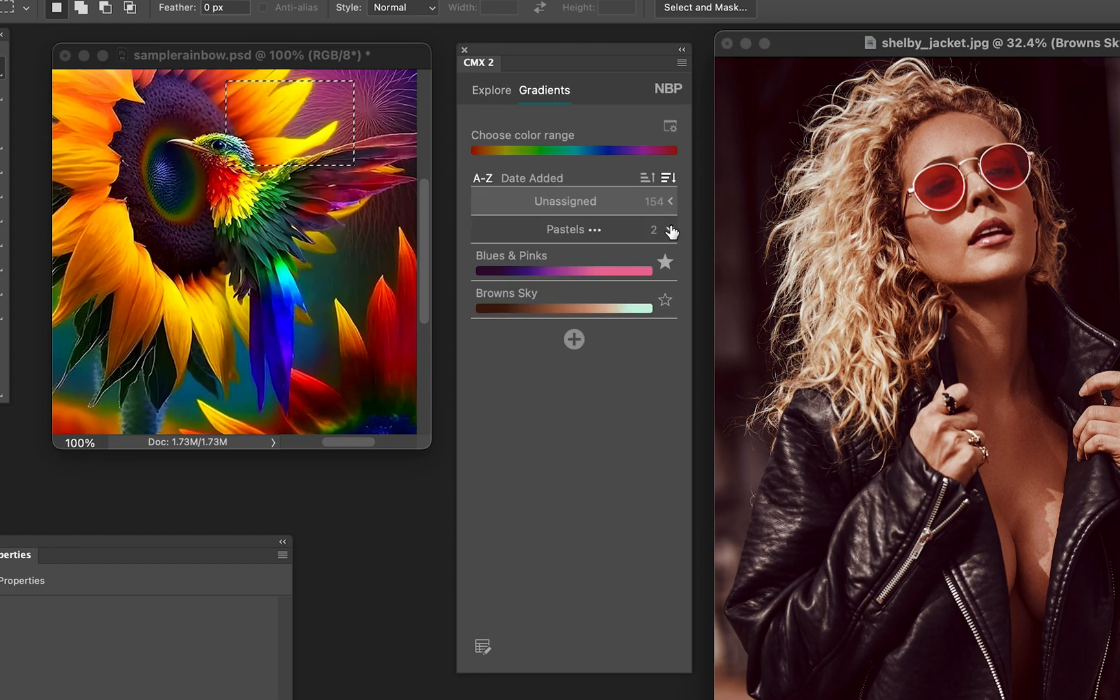
{"action": "left_click", "coordinate": [669, 200]}
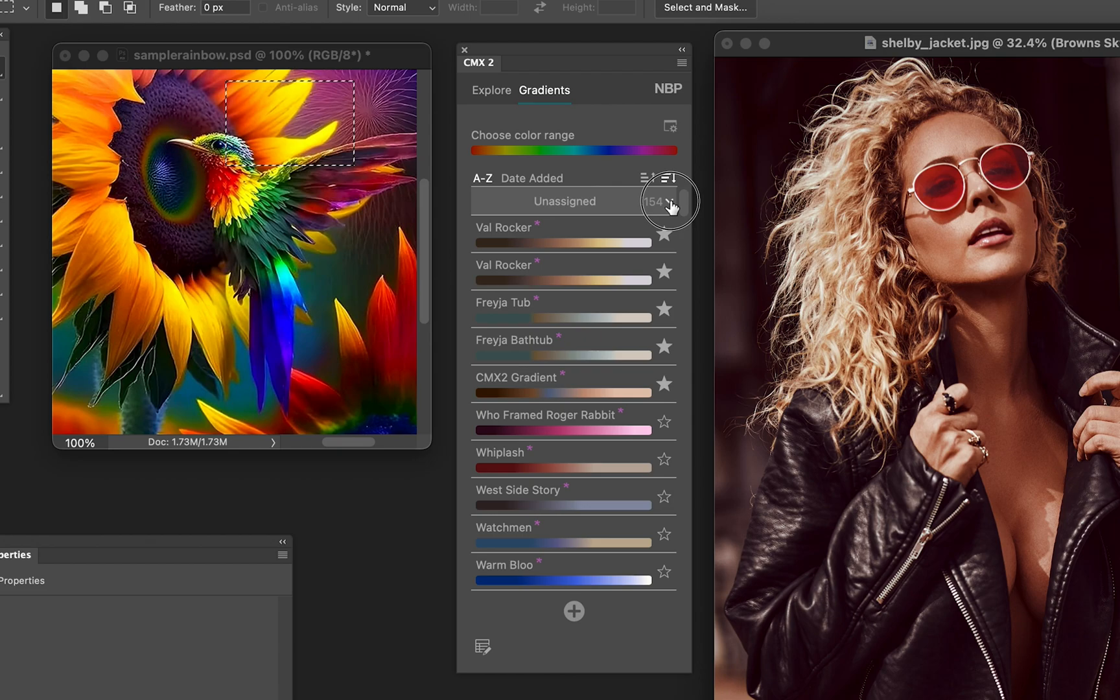
{"action": "left_click", "coordinate": [679, 62]}
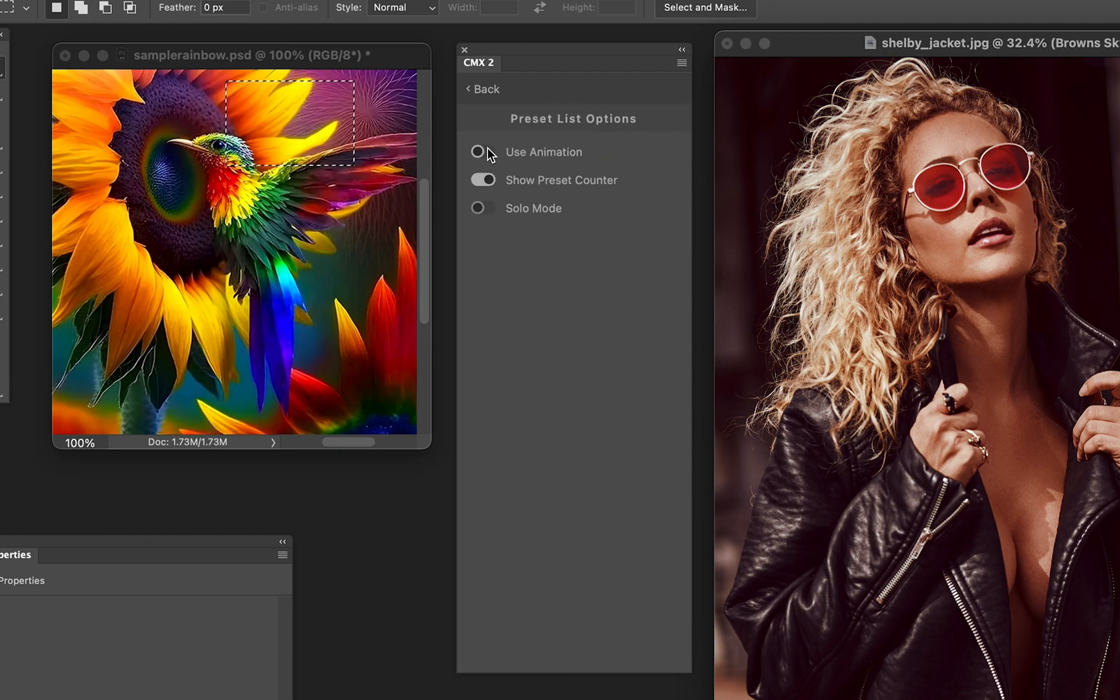
{"action": "left_click", "coordinate": [482, 88]}
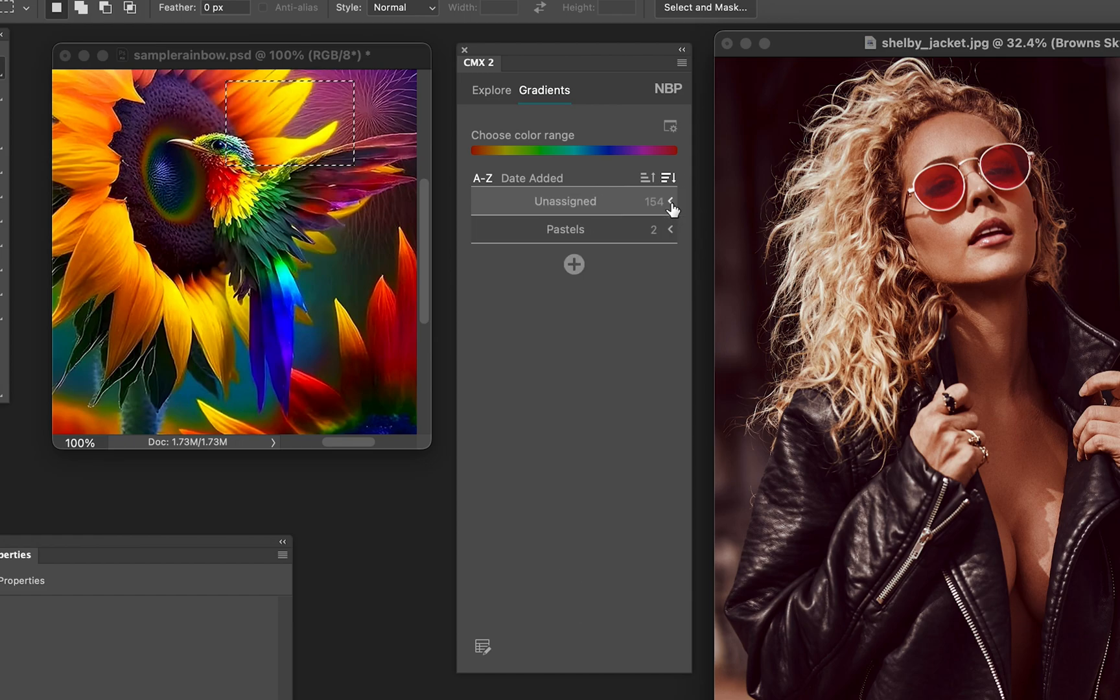
{"action": "mouse_move", "coordinate": [642, 500]}
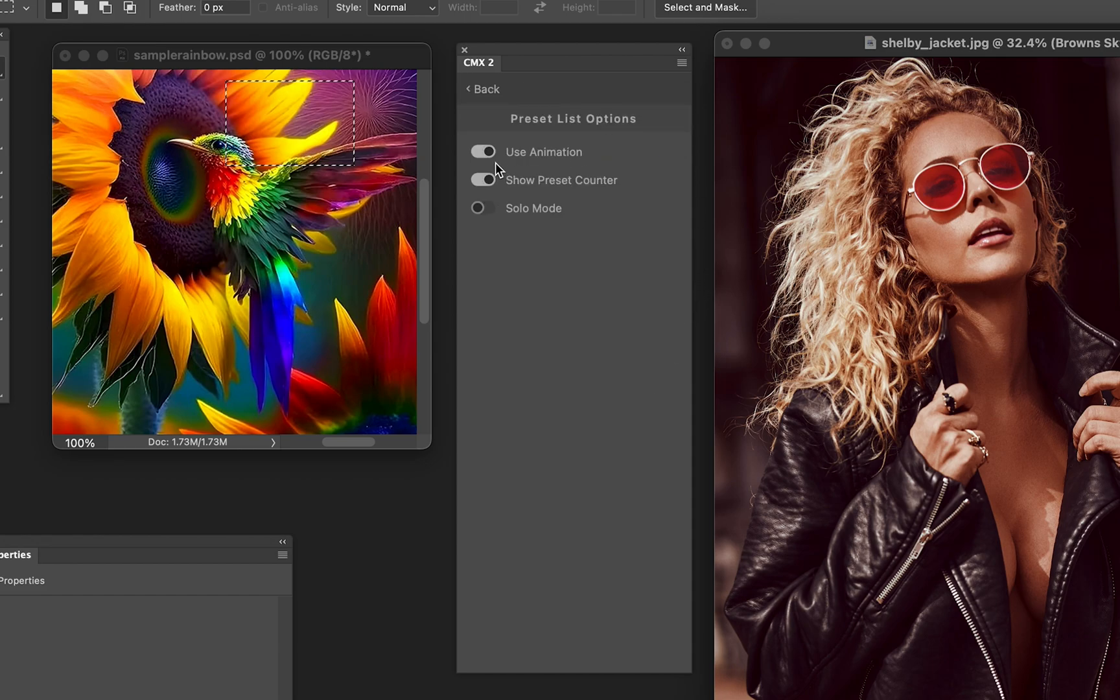
- Hide the preset counter, check the list, and return to the preset list options
{"action": "left_click", "coordinate": [481, 179]}
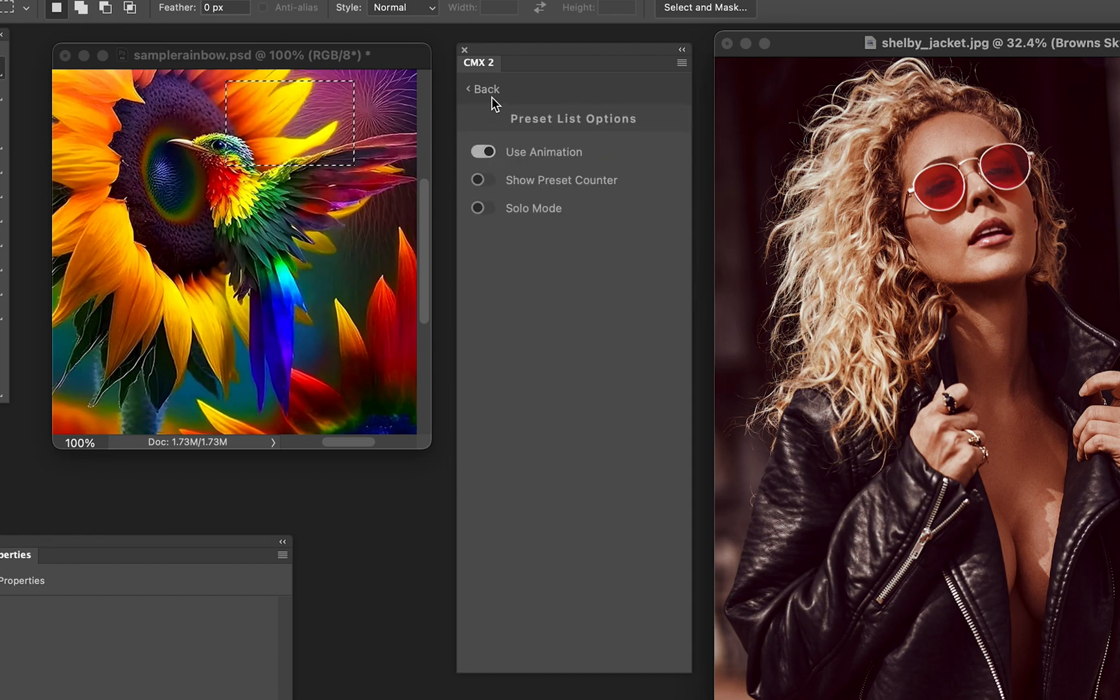
{"action": "left_click", "coordinate": [482, 88]}
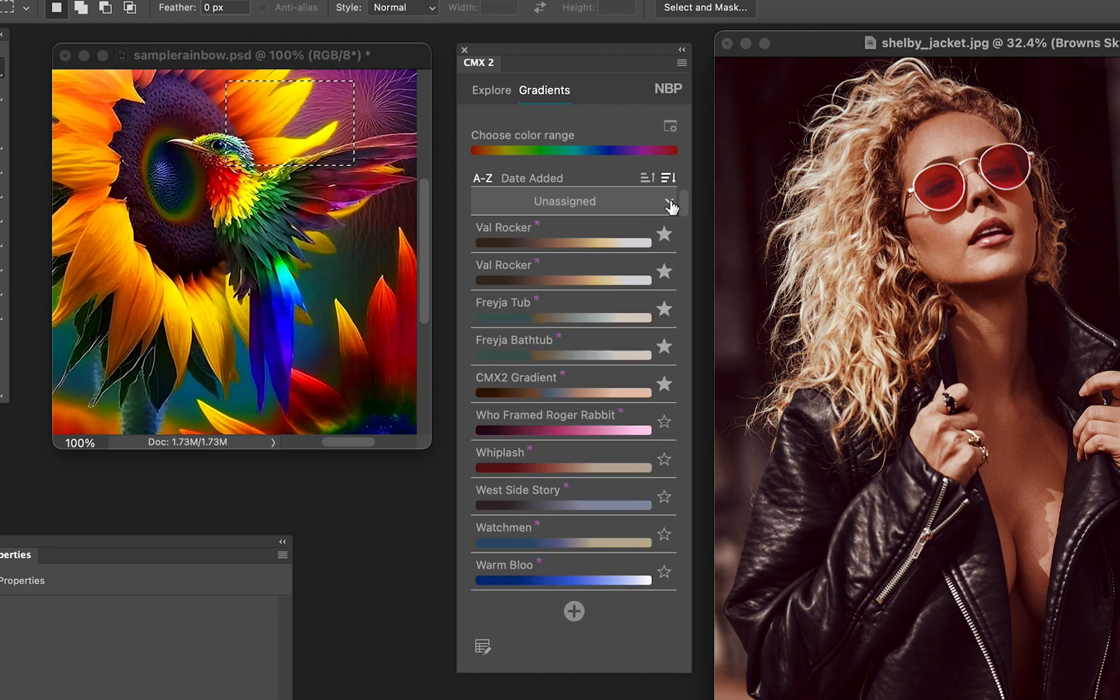
{"action": "left_click", "coordinate": [668, 200]}
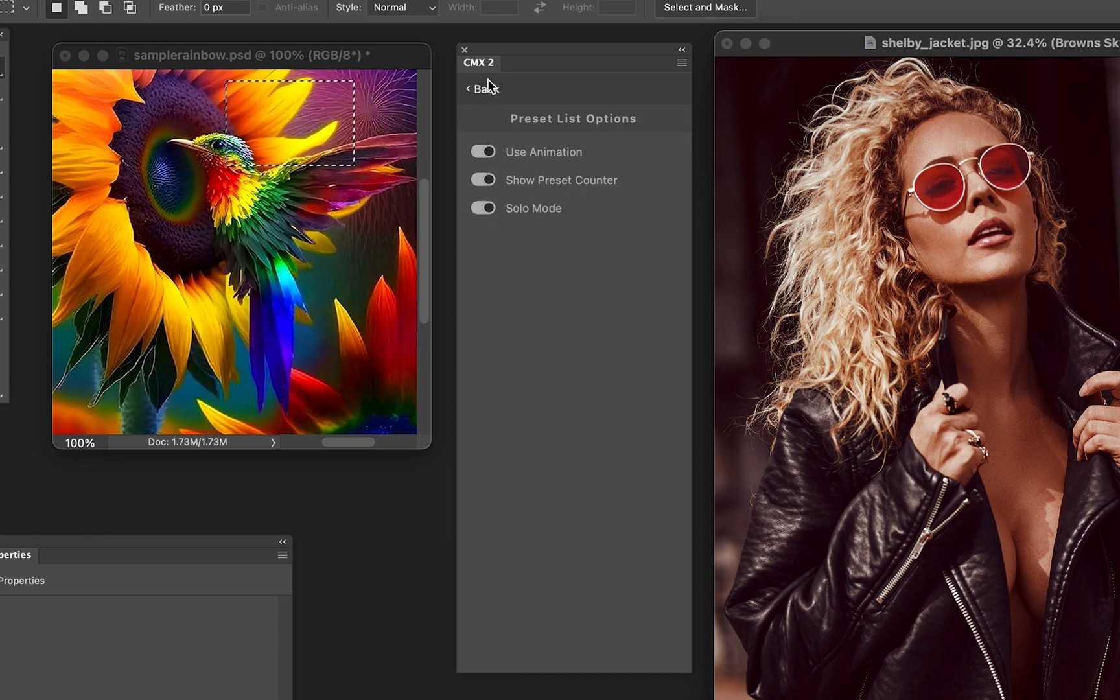
- Return to the gradient list and expand Pastels to reveal Blues & Pinks and Browns Sky
{"action": "left_click", "coordinate": [480, 88]}
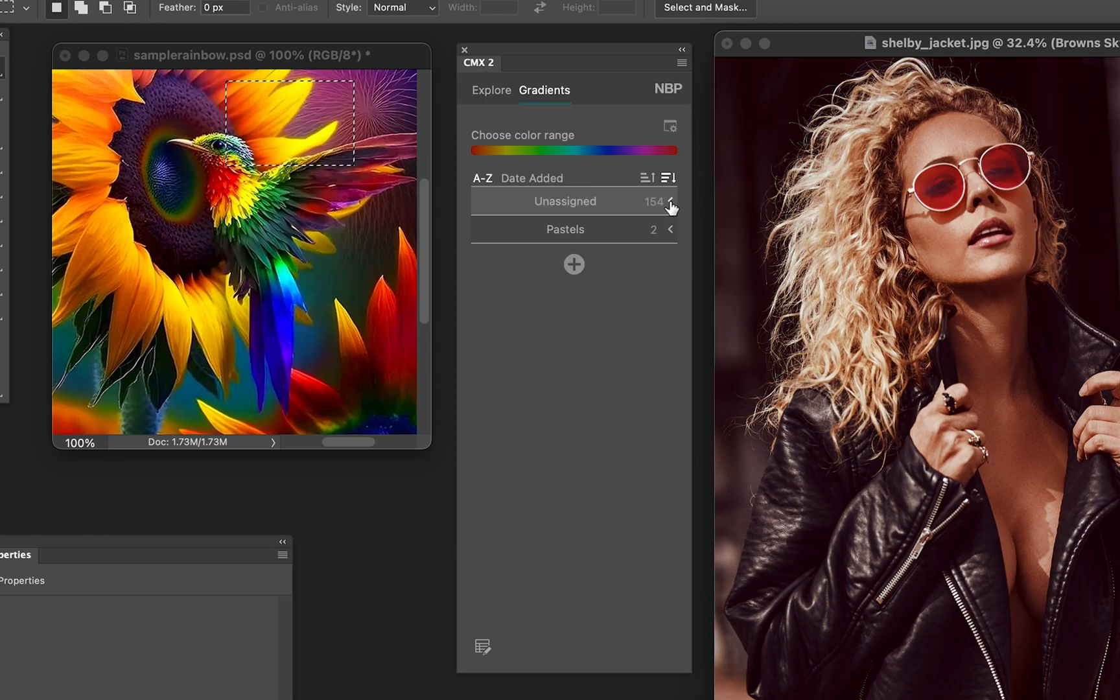
{"action": "left_click", "coordinate": [564, 201]}
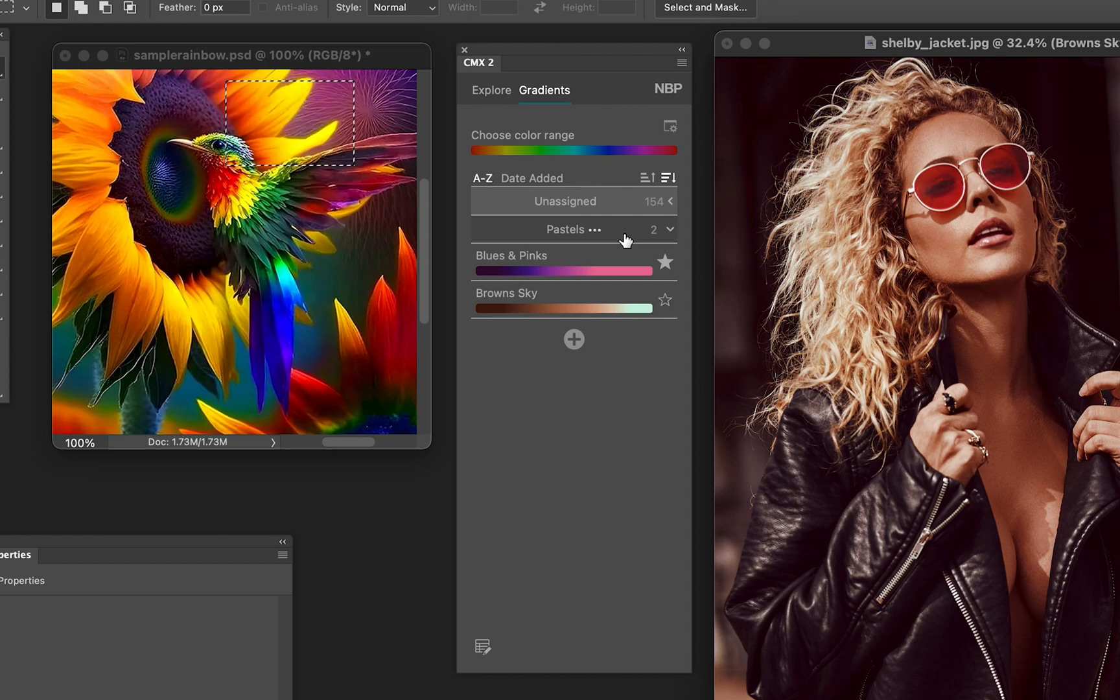
{"action": "mouse_move", "coordinate": [670, 207]}
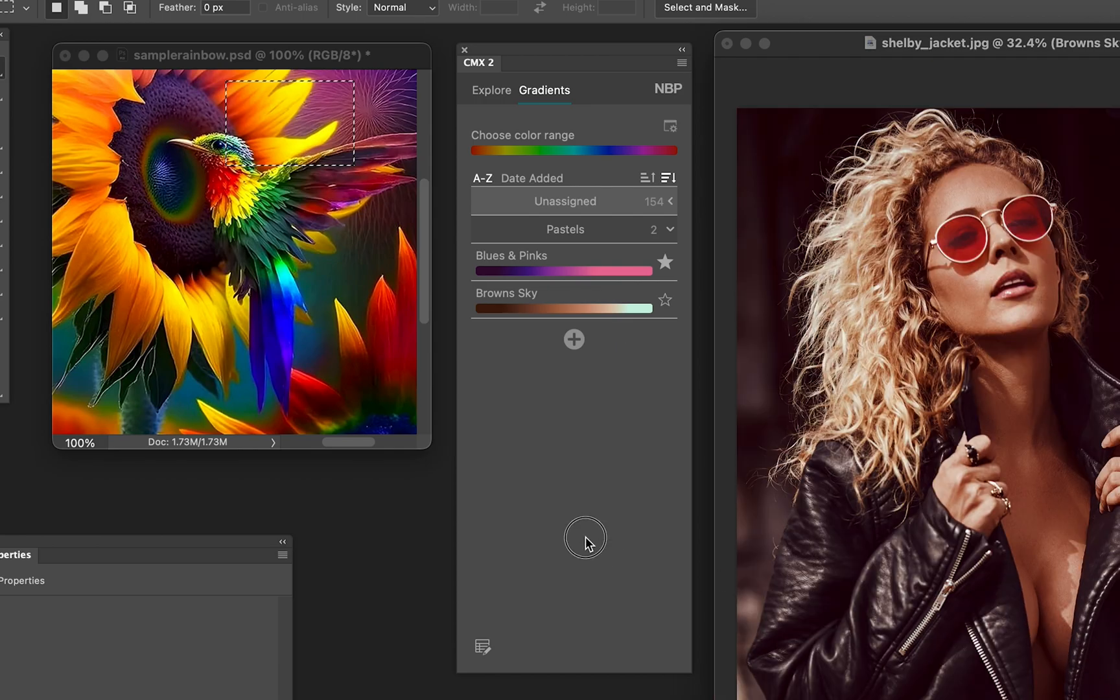
{"action": "left_click", "coordinate": [680, 62]}
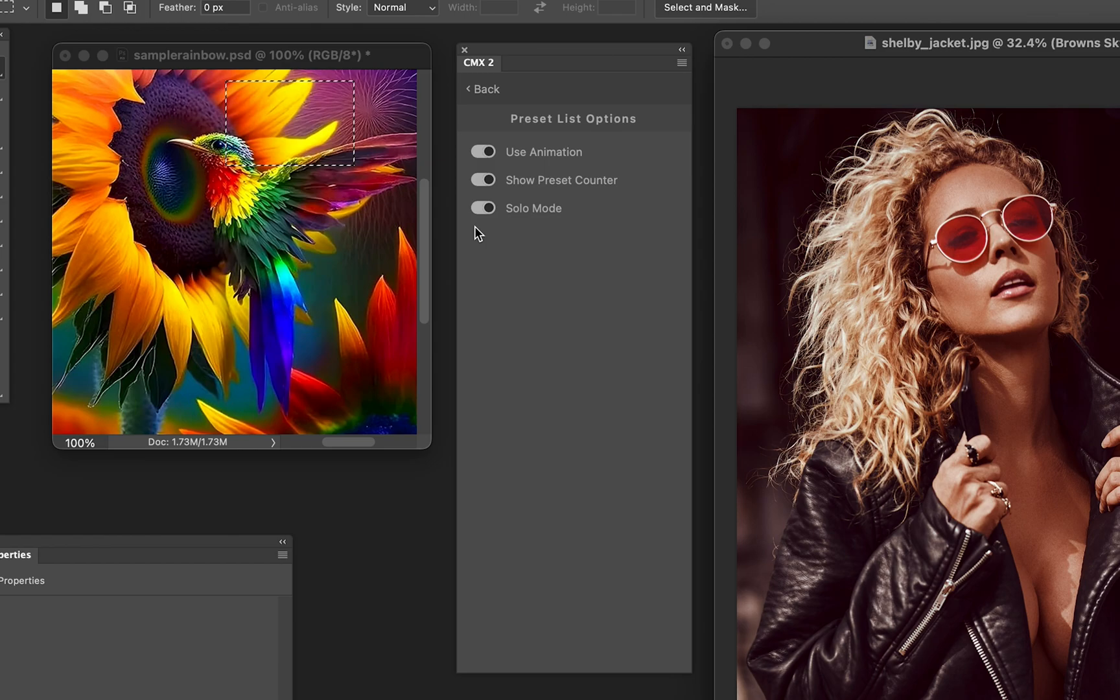
{"action": "left_click", "coordinate": [482, 88]}
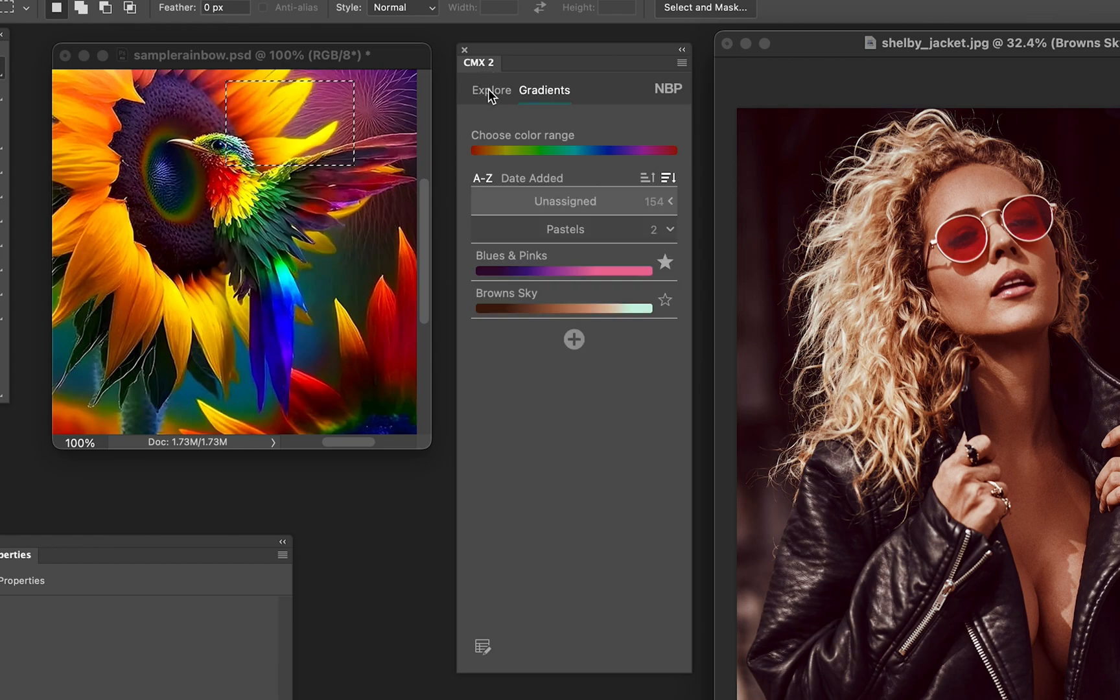